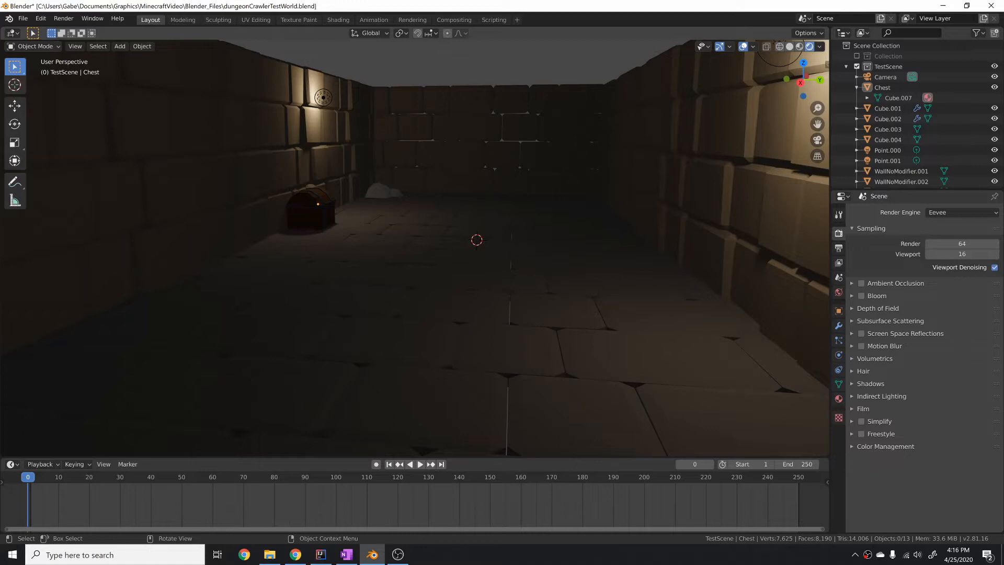
Select Cube.001, orbit down the dungeon corridor, then bring the game engine editor forward.
click(887, 108)
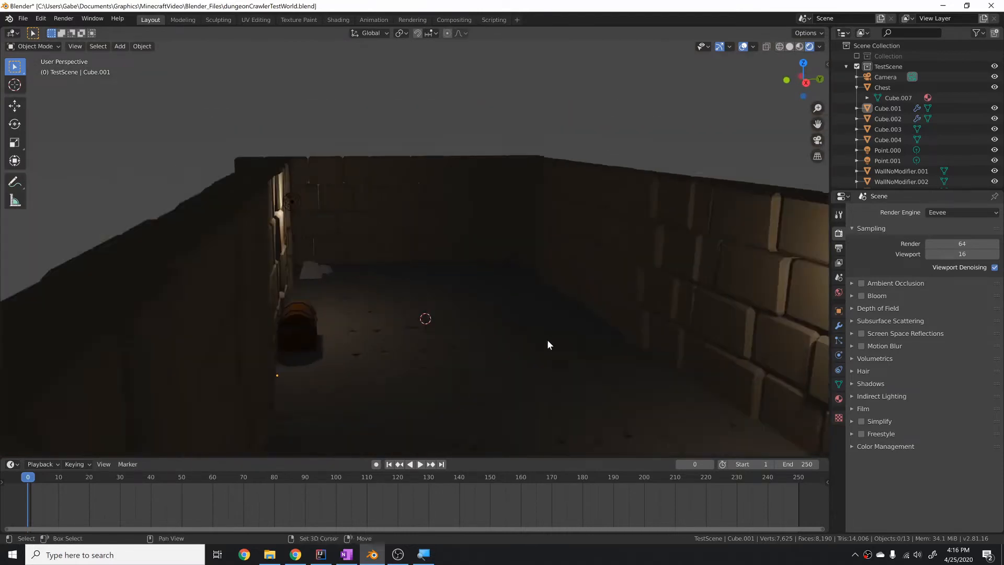
drag(546, 344, 440, 244)
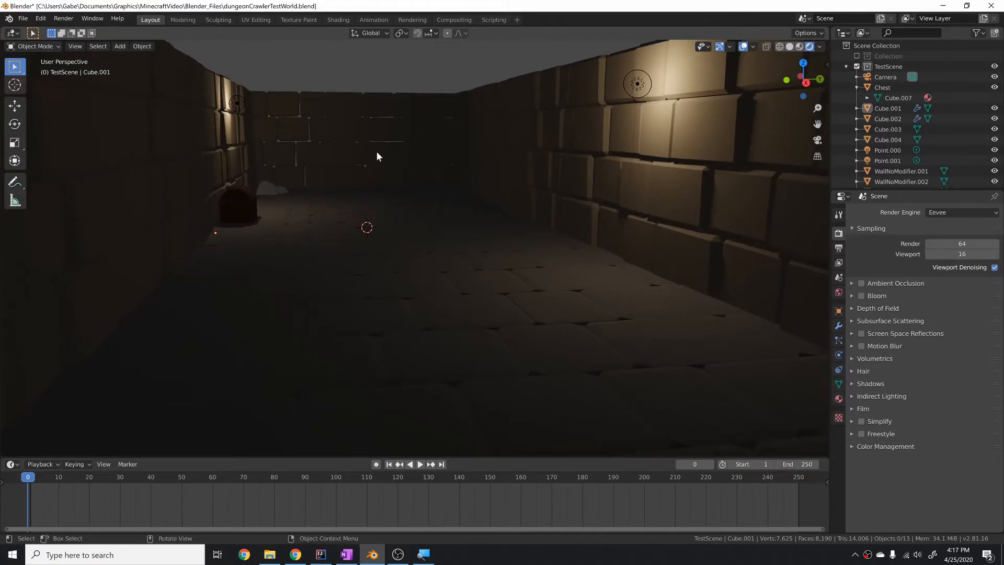
mouse_move(380, 170)
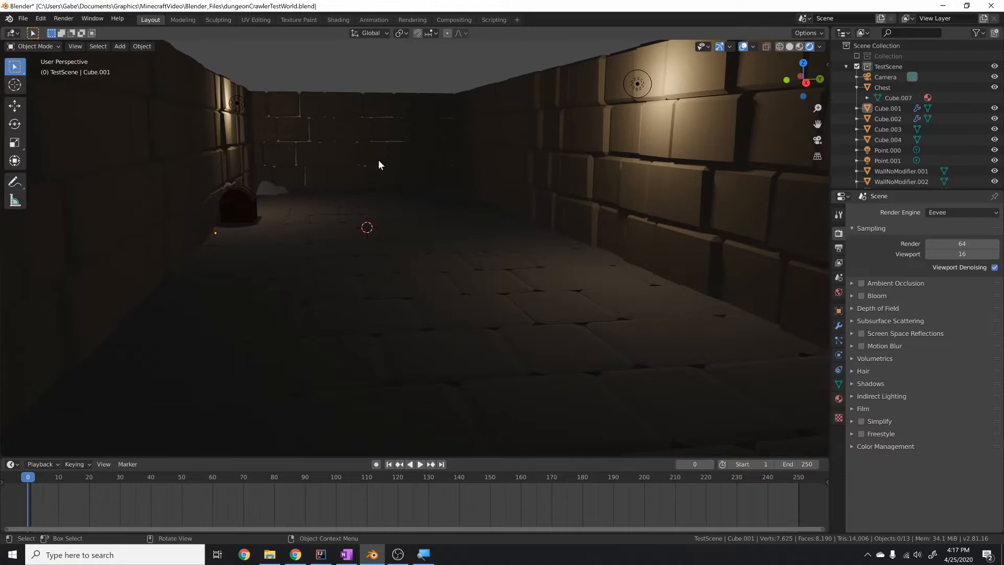
mouse_move(461, 146)
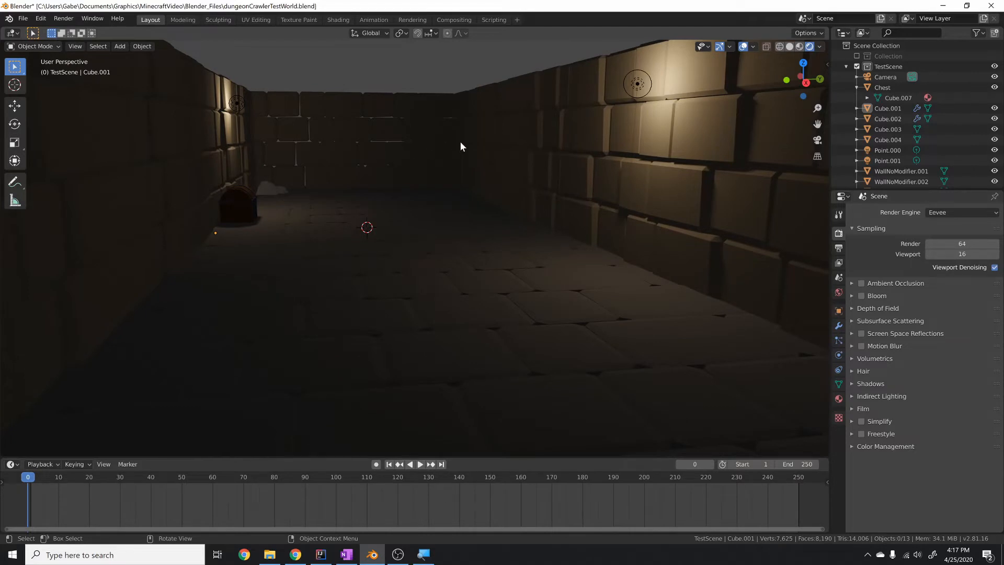
mouse_move(470, 133)
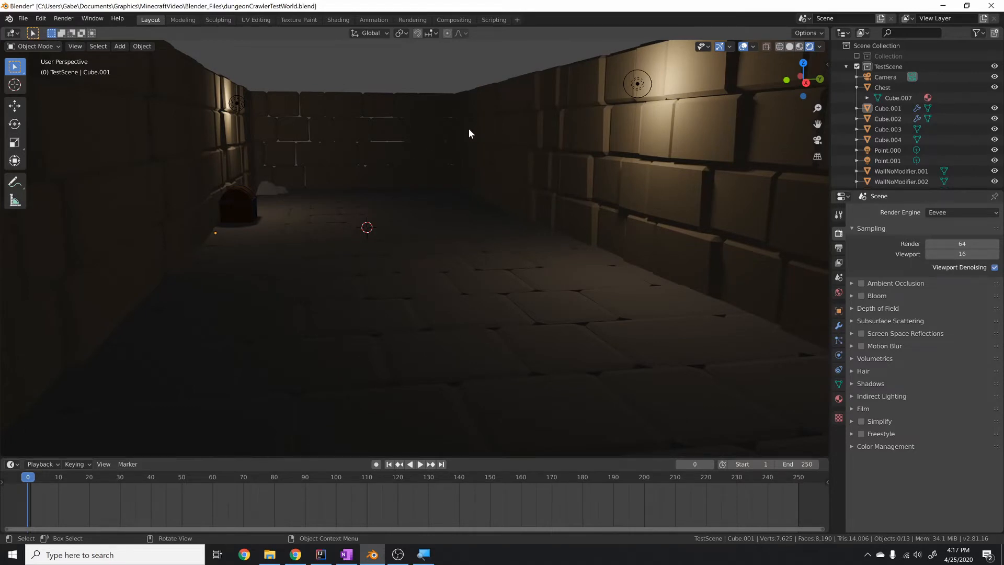
mouse_move(464, 160)
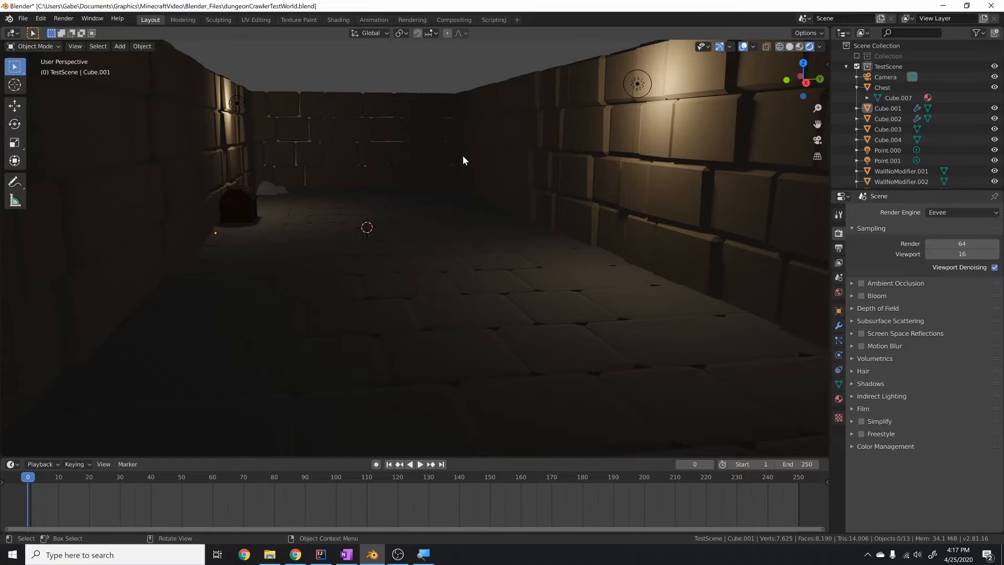
mouse_move(468, 145)
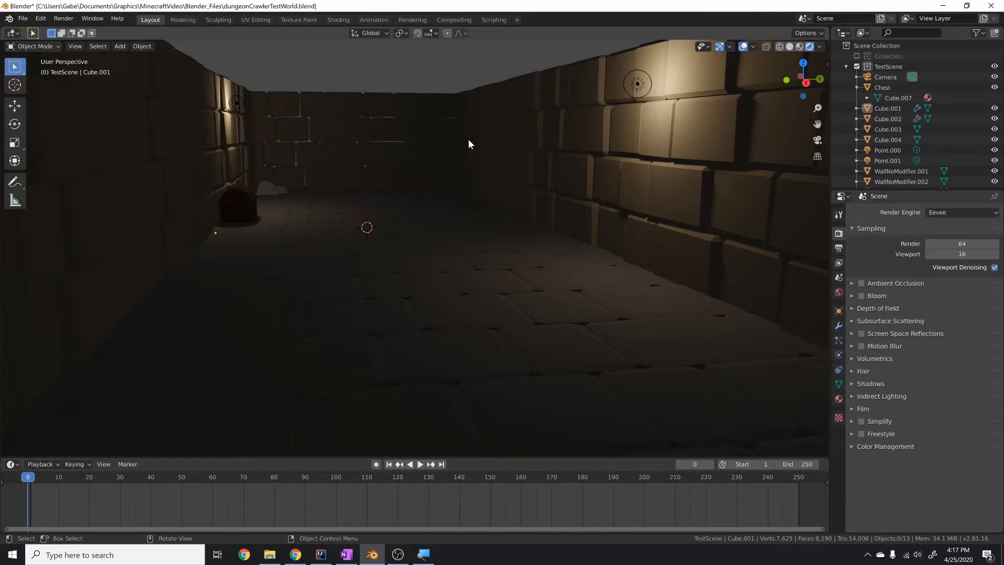
mouse_move(333, 130)
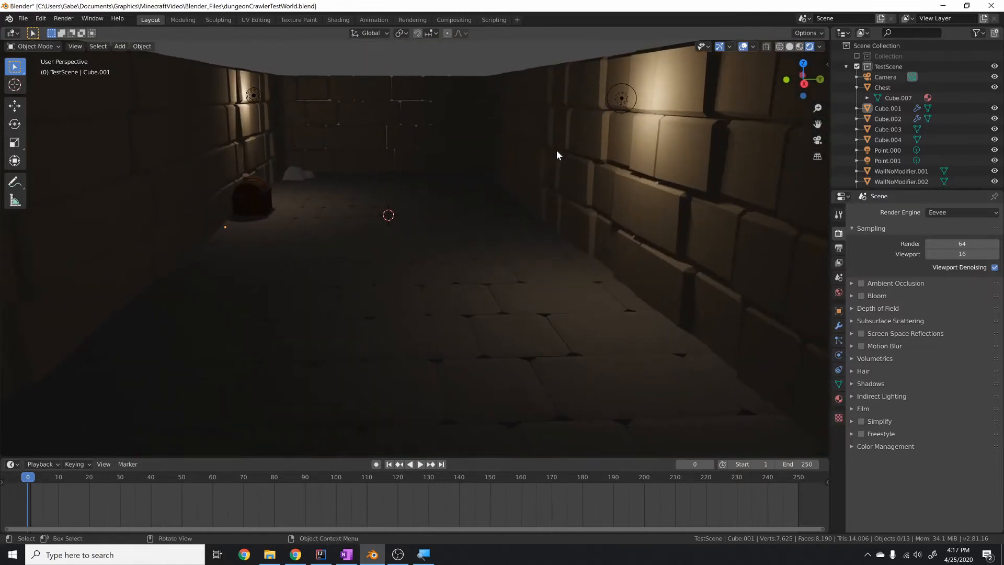
mouse_move(541, 157)
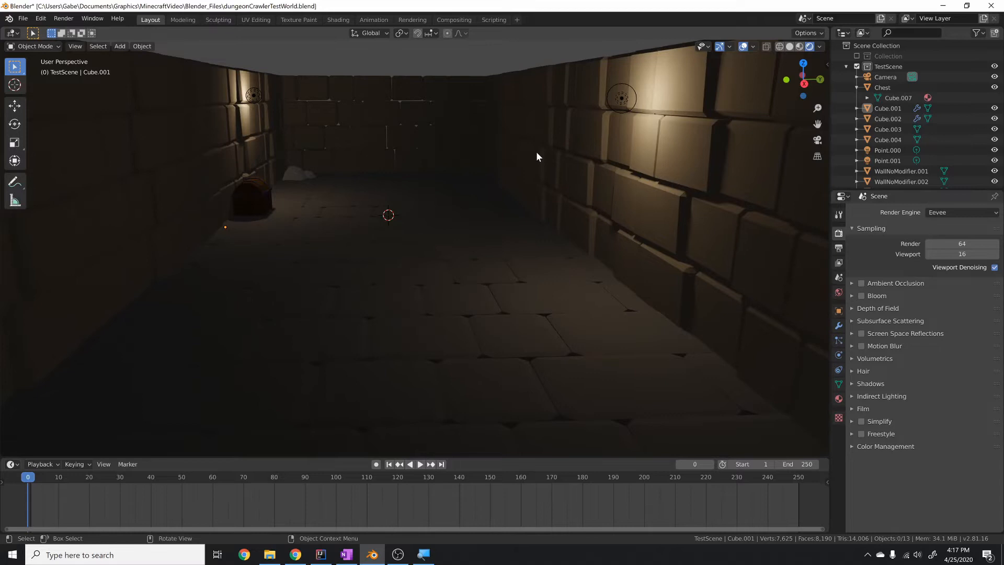
mouse_move(536, 160)
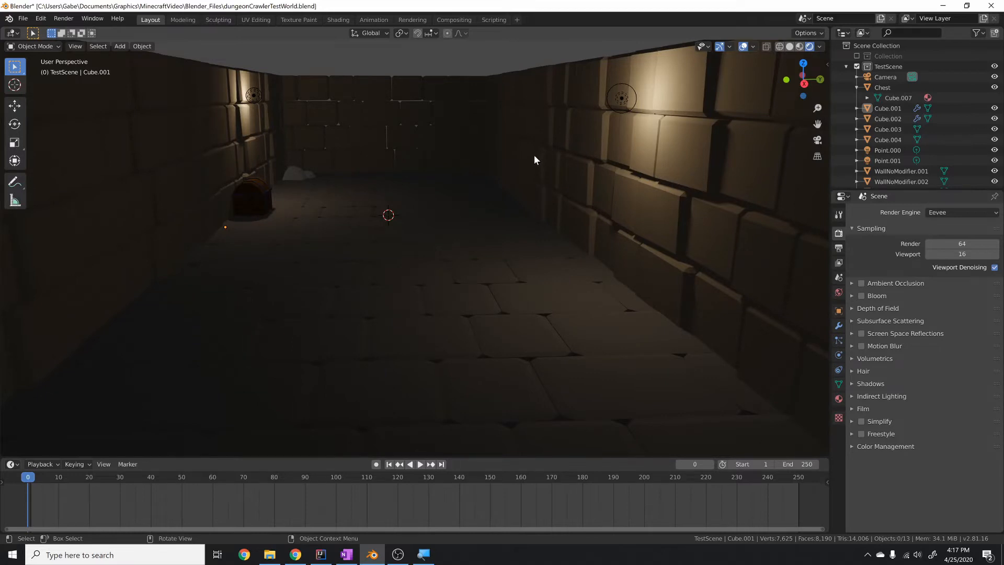
mouse_move(526, 159)
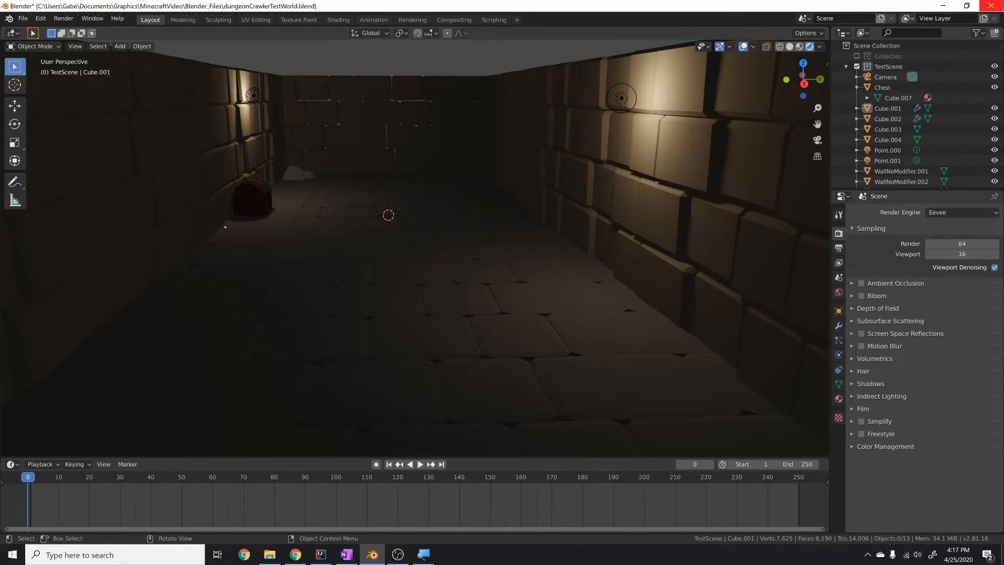
click(996, 6)
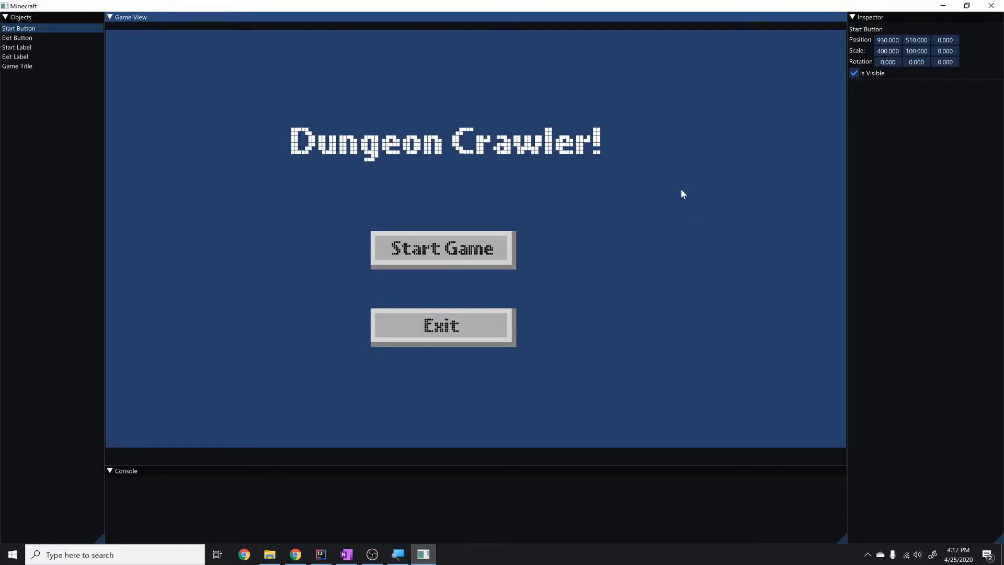
mouse_move(103, 163)
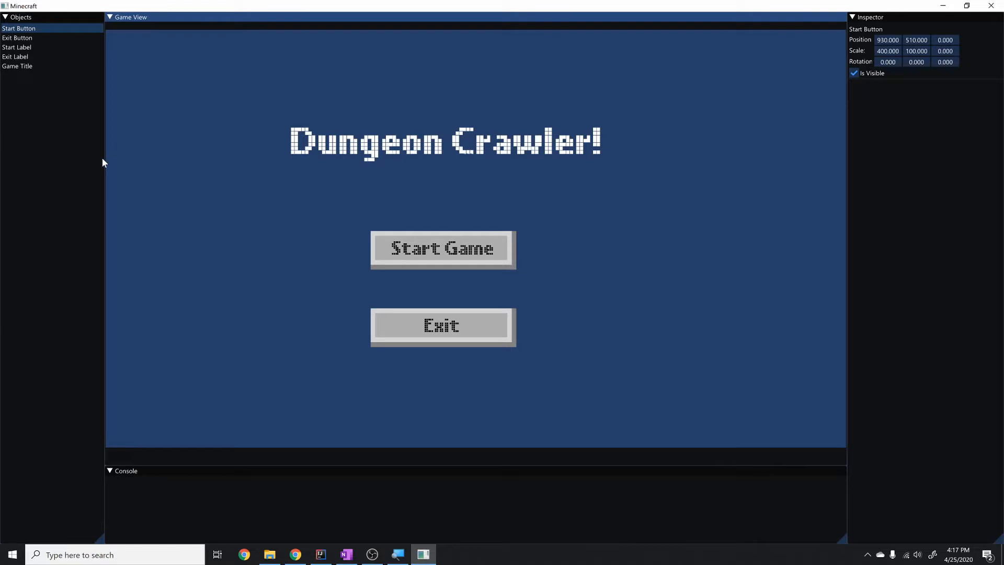
Widen the Objects panel and set the Start Button's Position X to 912.
drag(106, 160, 145, 160)
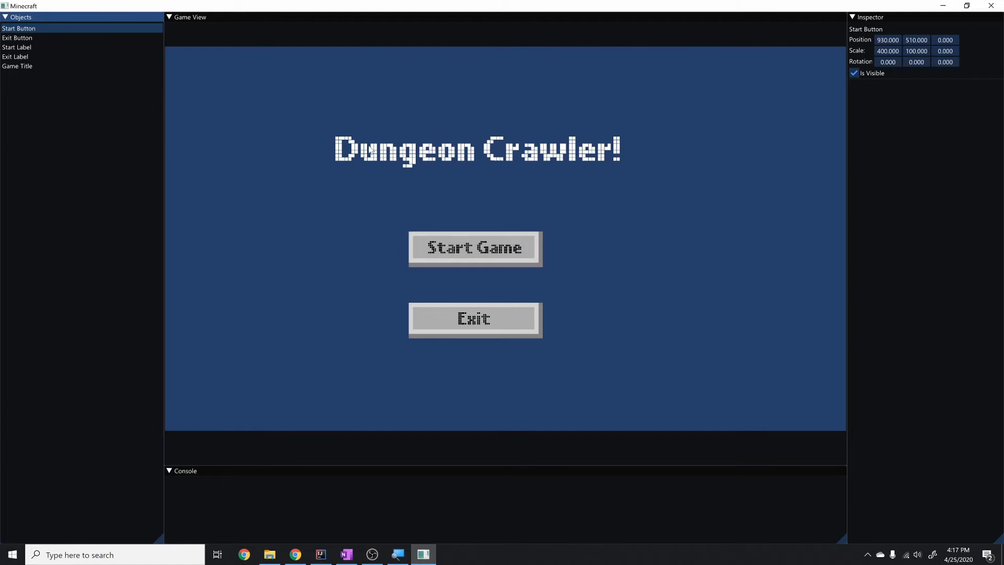
mouse_move(369, 150)
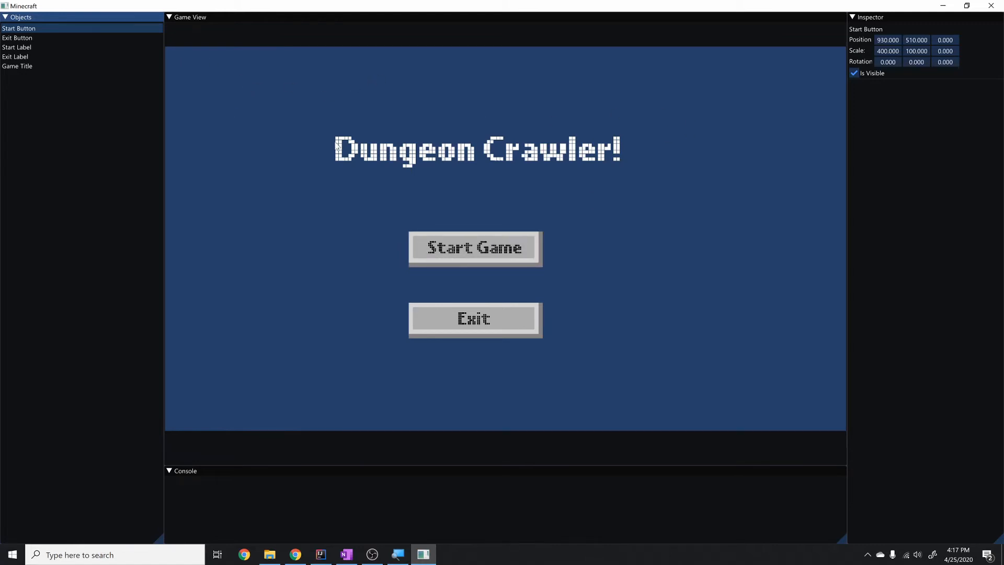
mouse_move(233, 294)
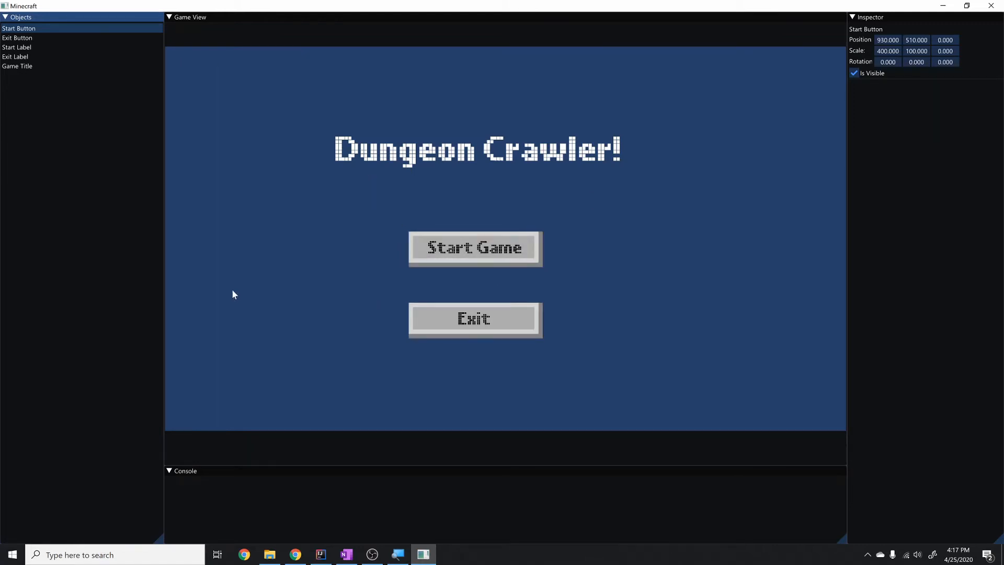
mouse_move(512, 277)
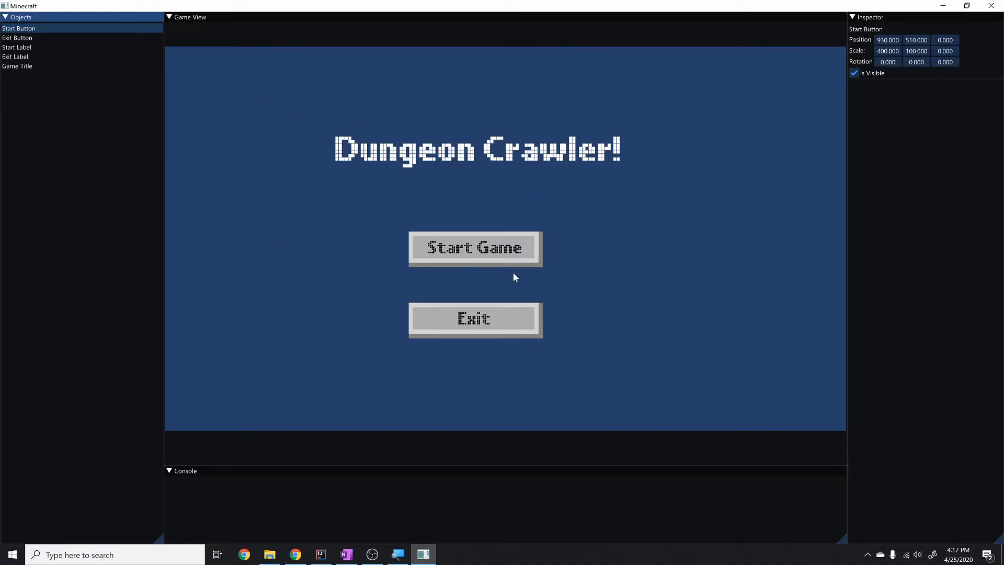
mouse_move(474, 314)
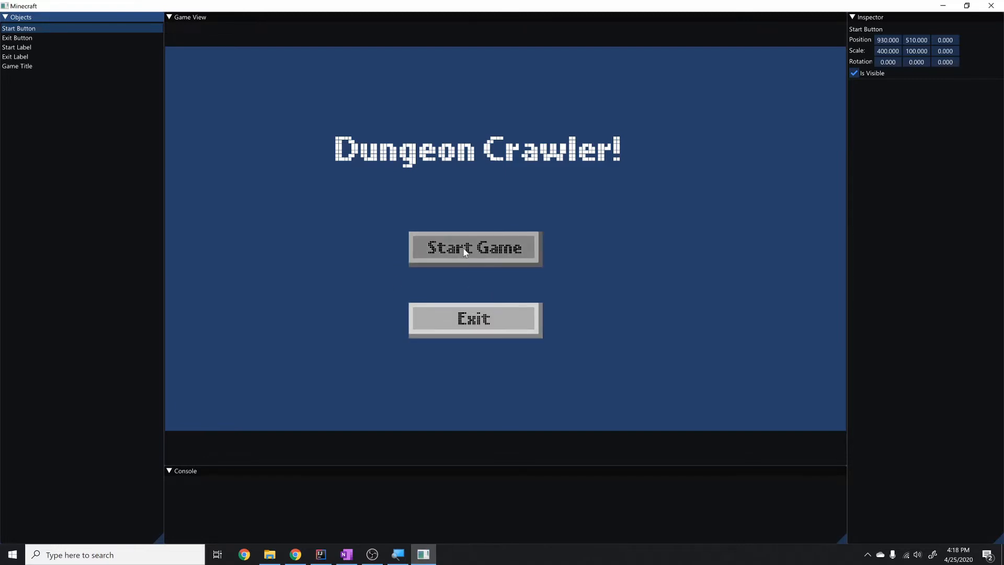
mouse_move(182, 218)
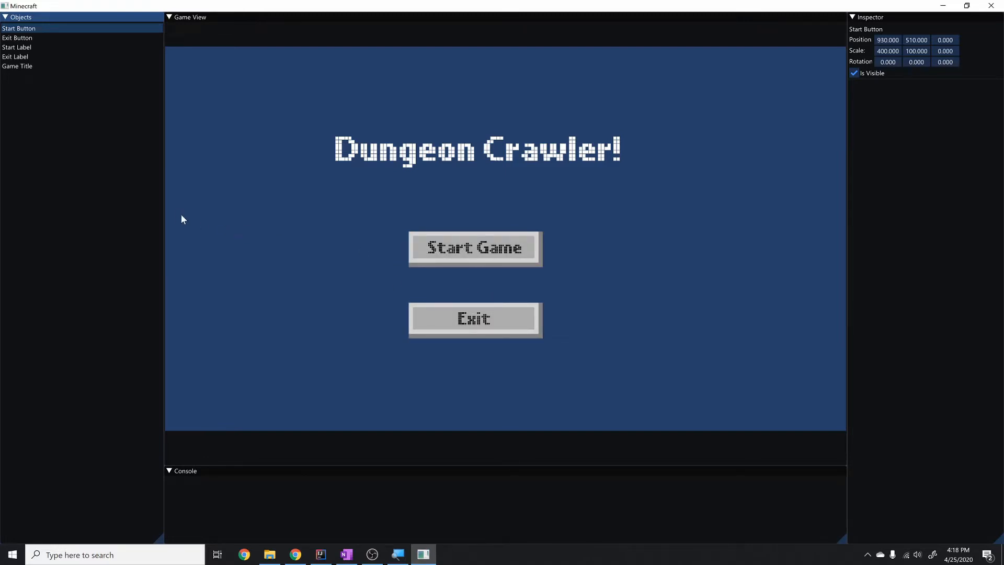
mouse_move(257, 86)
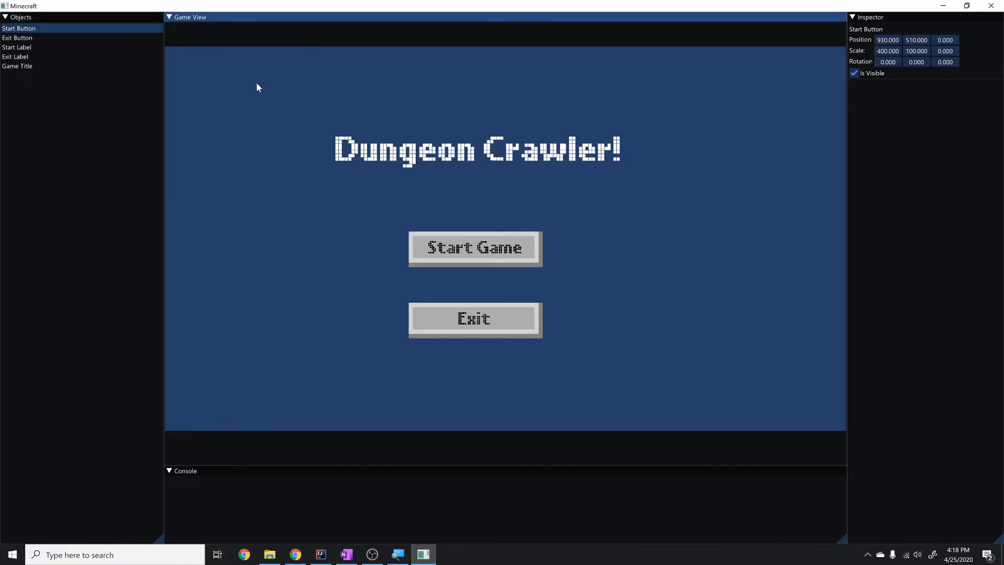
click(18, 47)
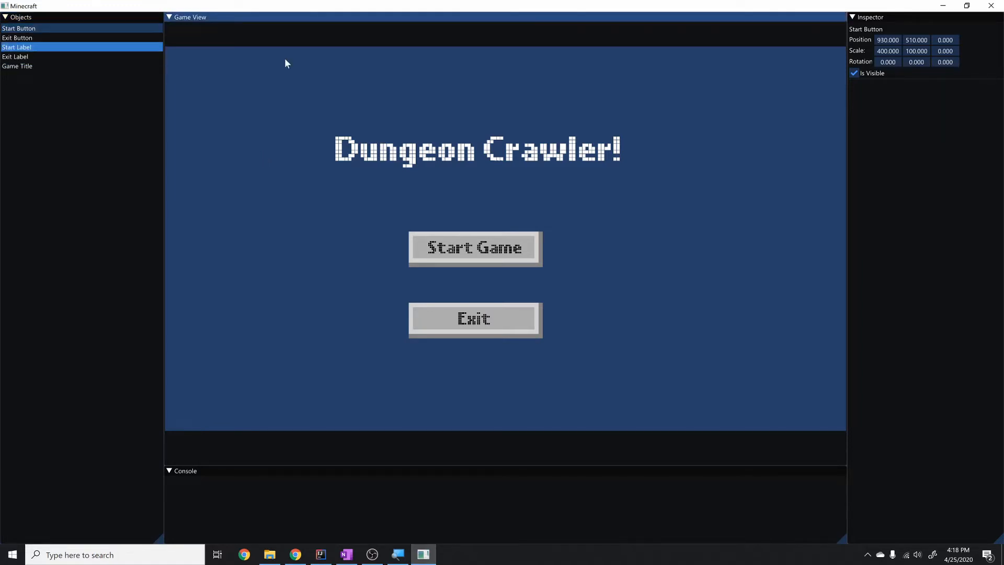
click(18, 28)
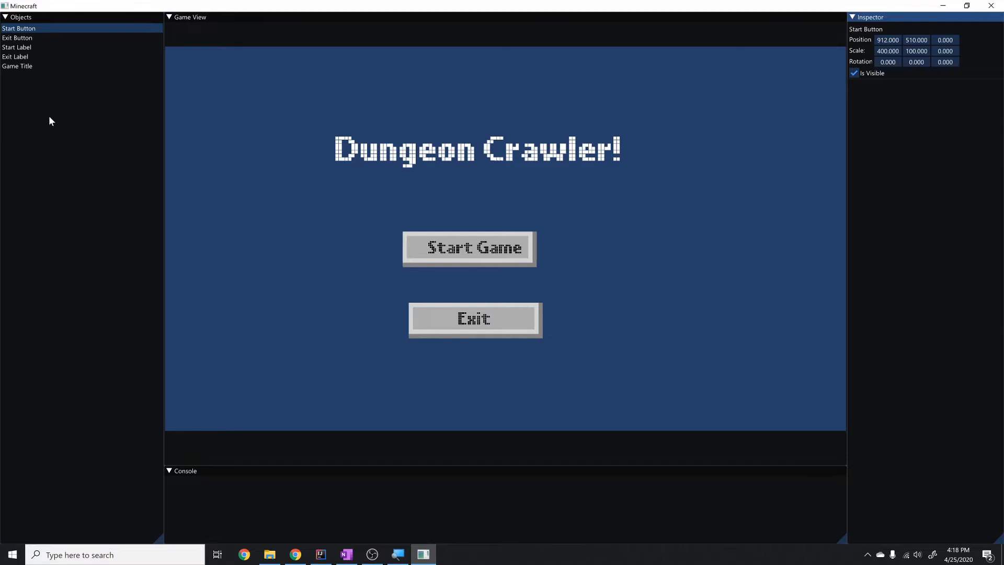
Colour the Game Title red and load the test scene with light, cube and wall.
click(18, 66)
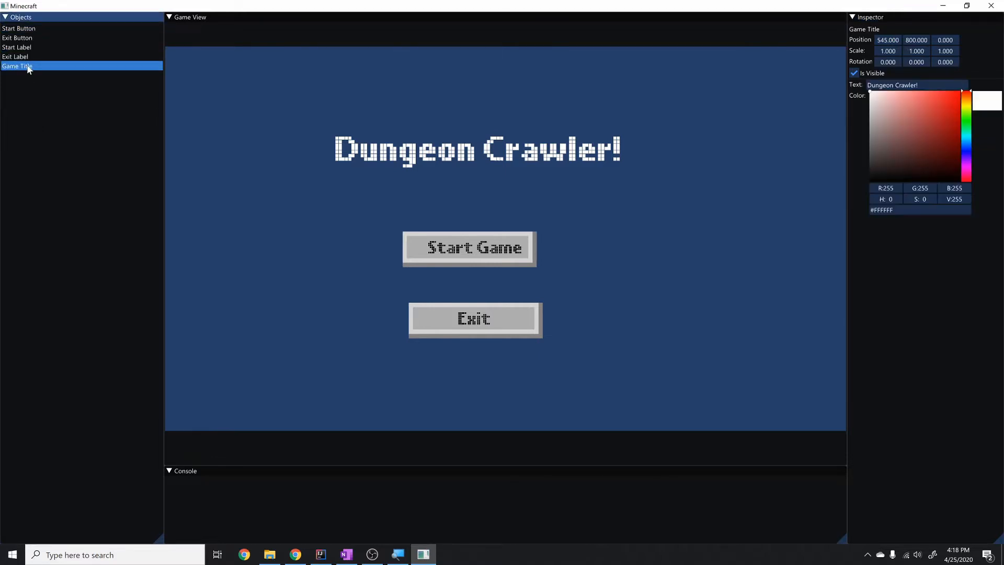
click(943, 126)
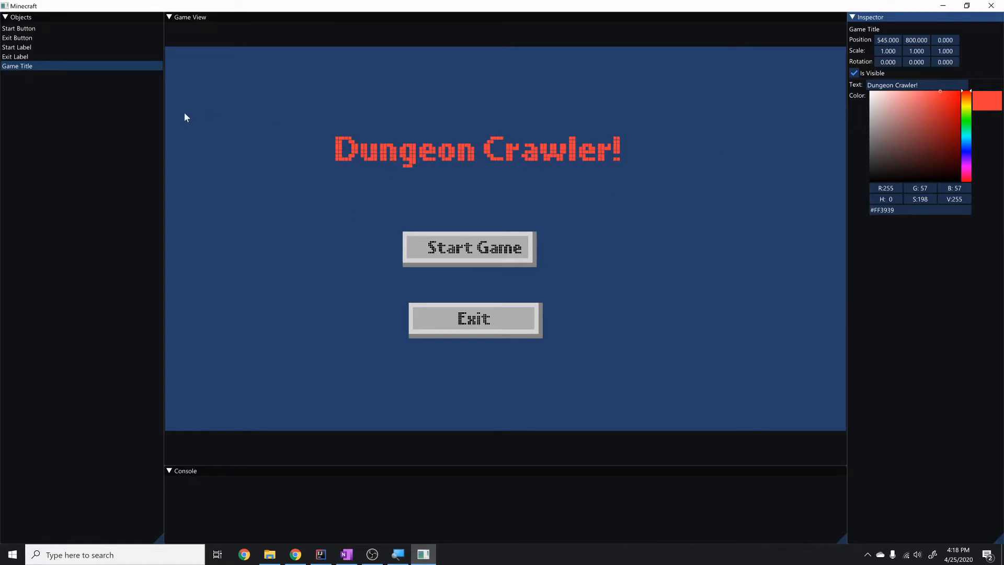
mouse_move(298, 148)
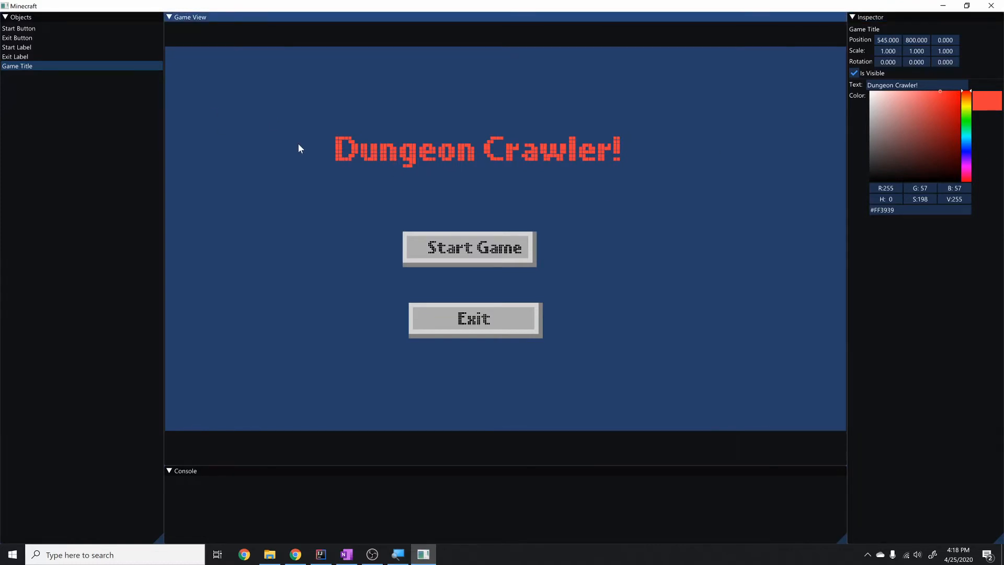
click(472, 248)
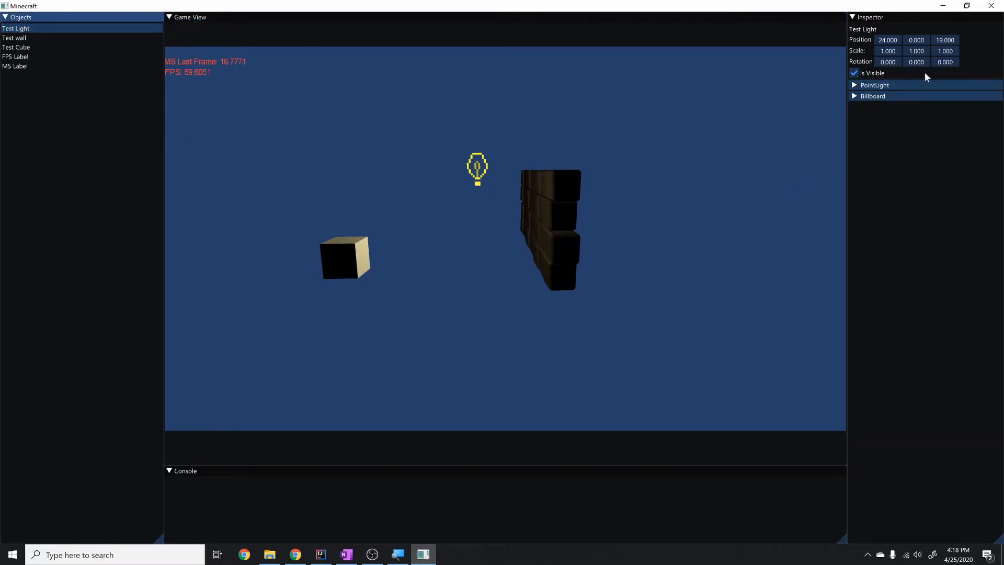
Shift Test Light's PointLight colour from blue to pale pink (#FFB5B5).
click(873, 84)
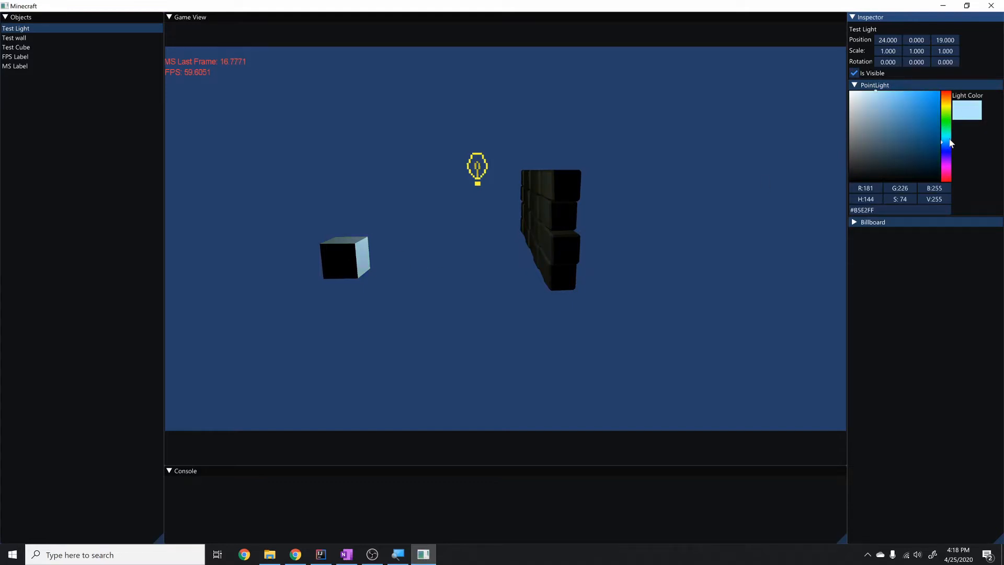
drag(947, 143, 947, 162)
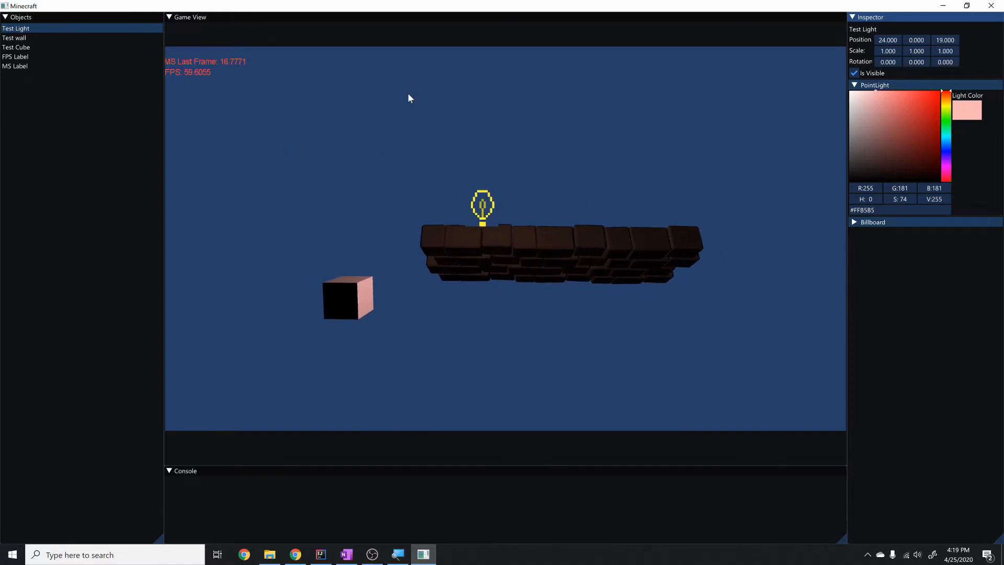
mouse_move(172, 66)
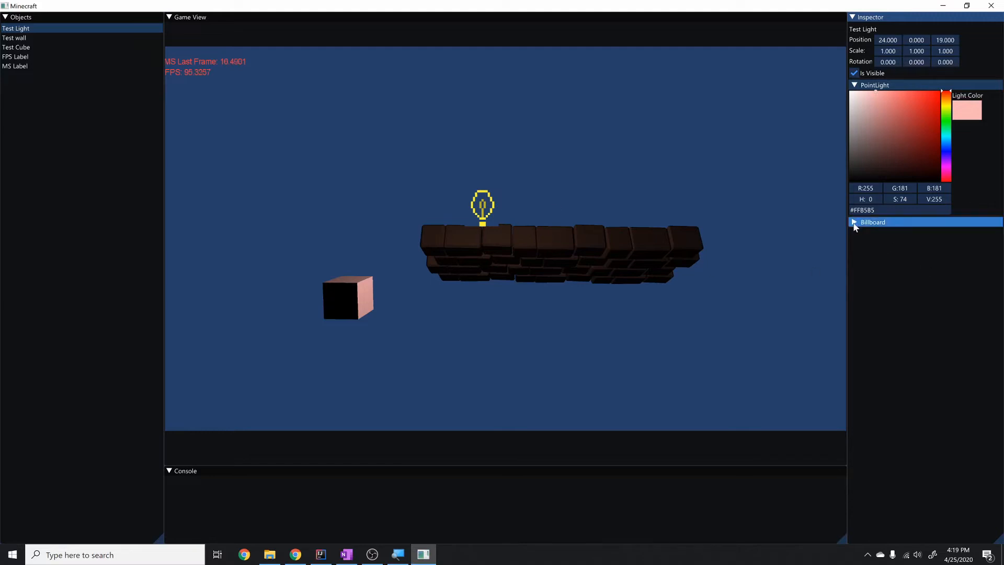
click(853, 222)
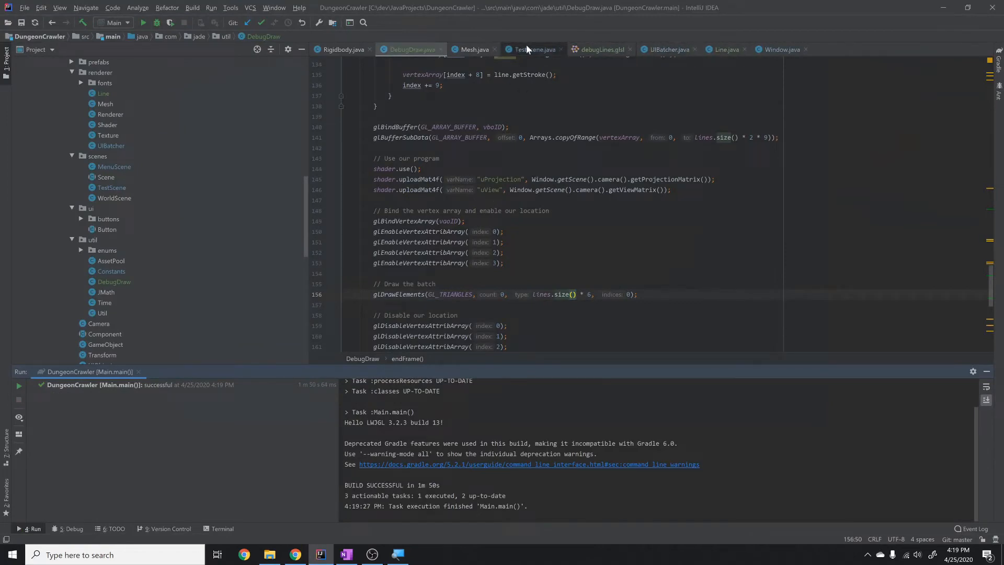
Run Main.main() so DungeonCrawler rebuilds and relaunches the physics test scene.
click(535, 49)
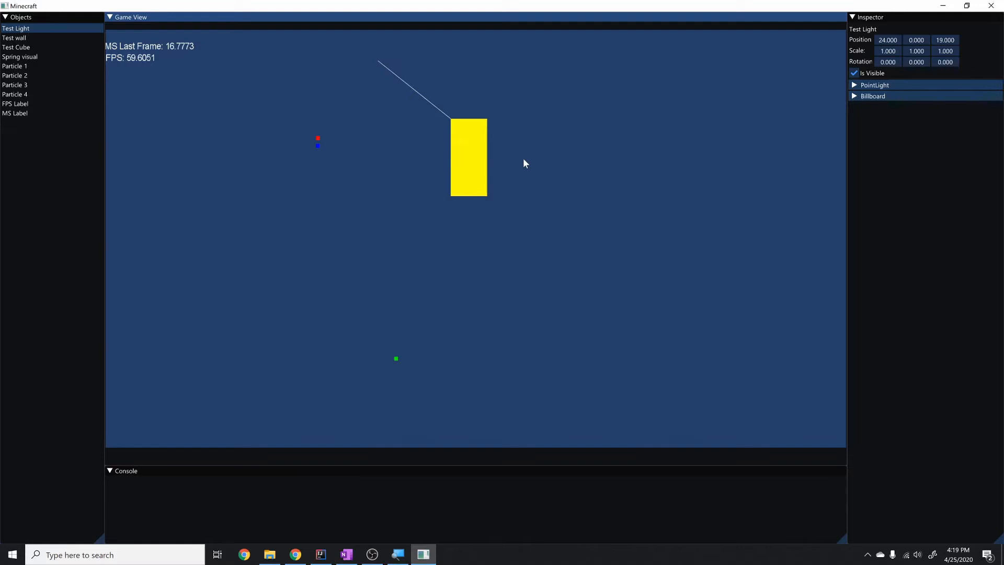
mouse_move(284, 282)
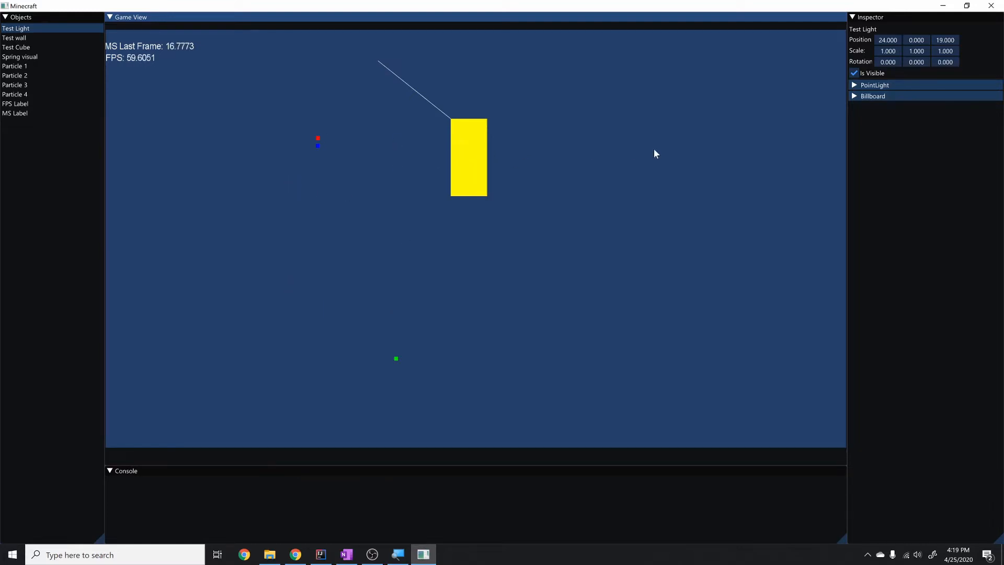
Show Particle 4's properties in the Inspector, then return to the 3D test scene's Test wall.
click(15, 94)
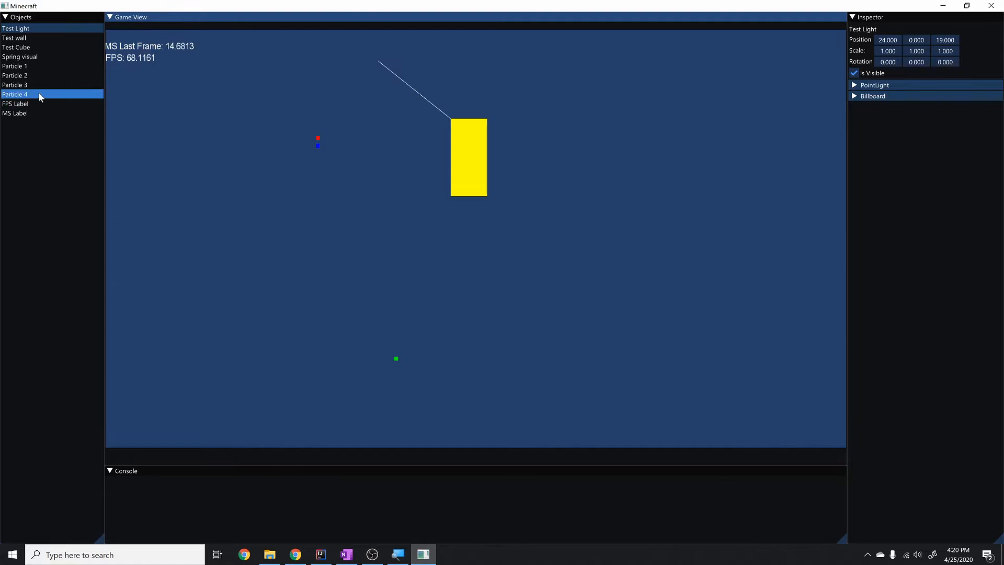
click(15, 94)
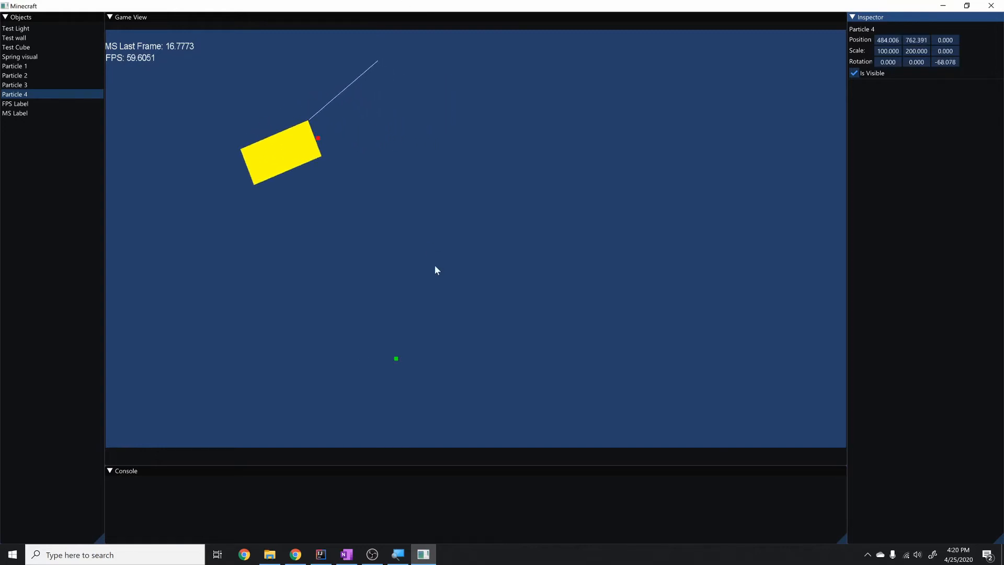
click(14, 37)
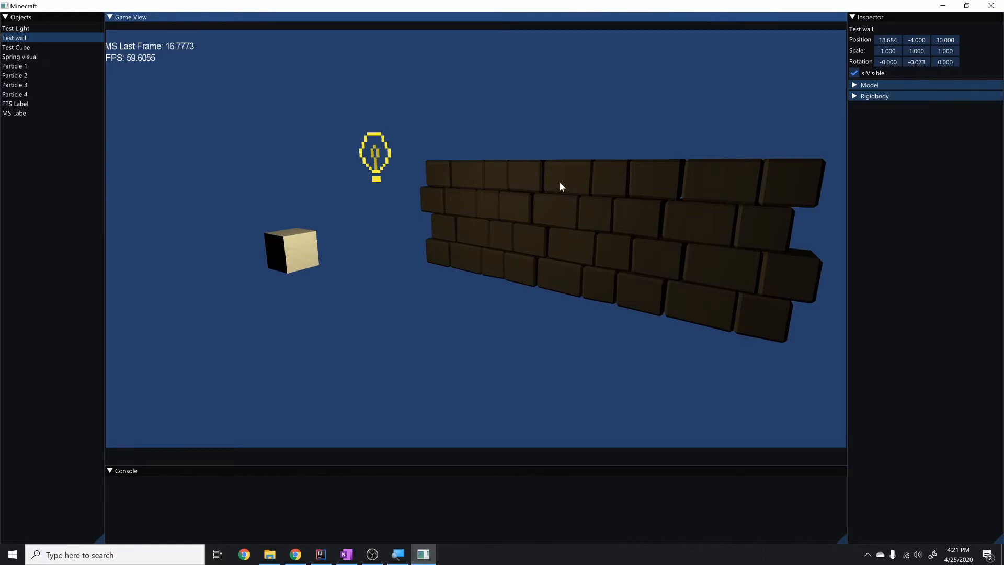
mouse_move(484, 198)
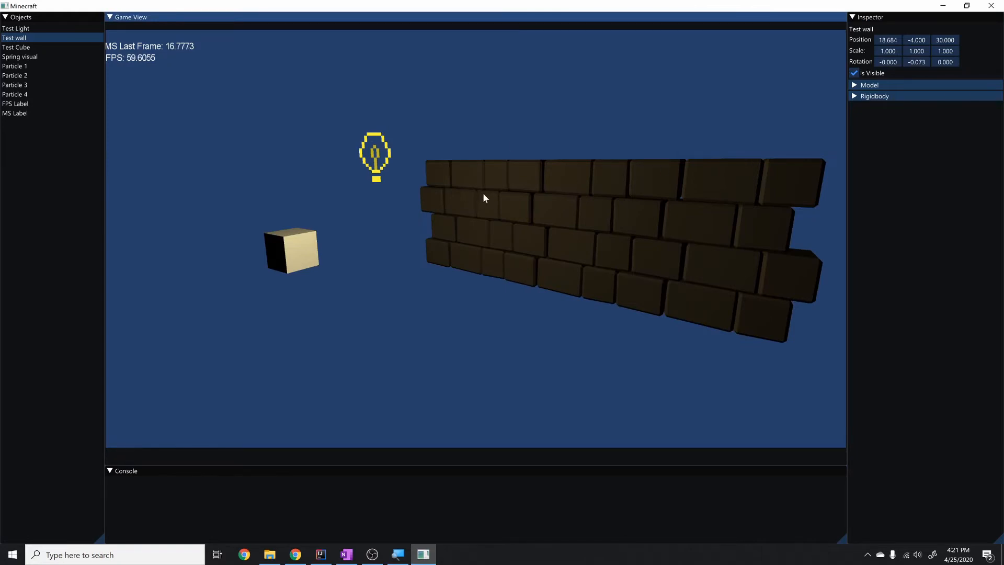
mouse_move(592, 253)
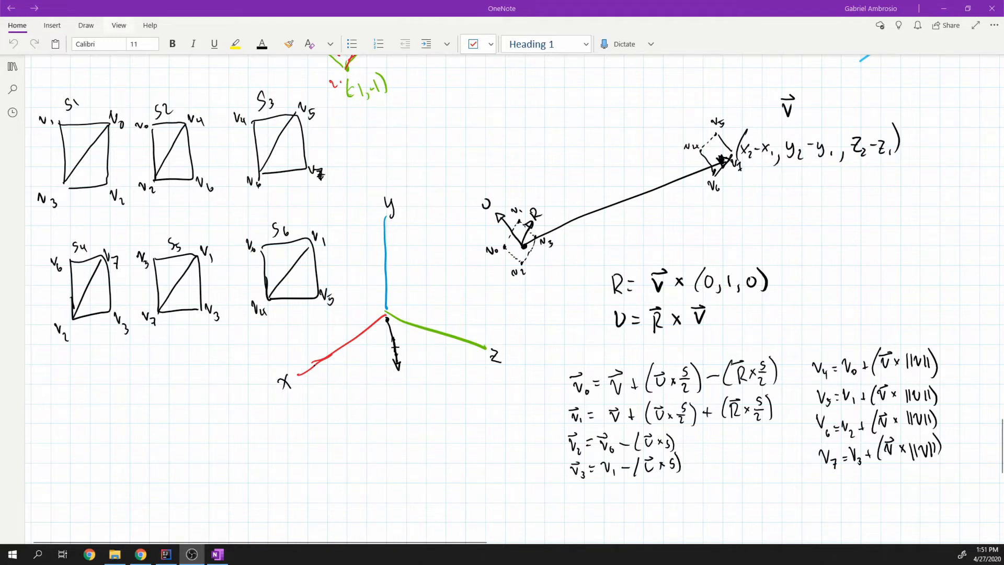
click(85, 25)
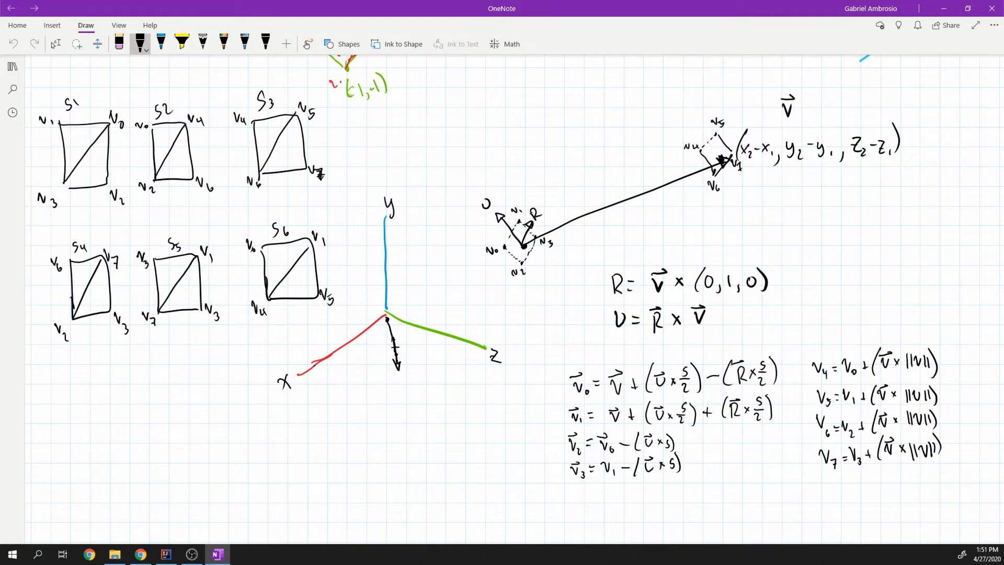
drag(458, 131, 562, 102)
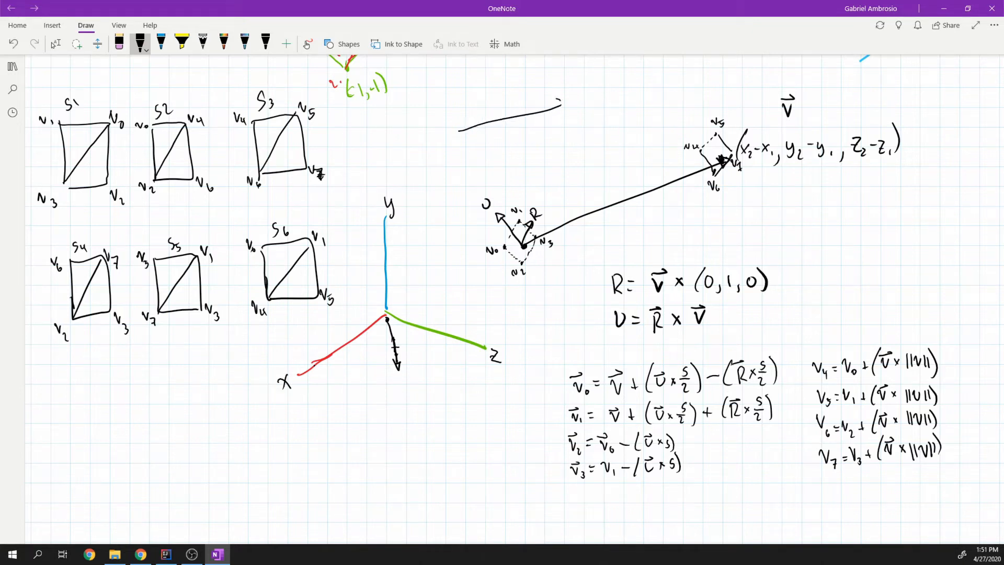
drag(473, 132, 564, 106)
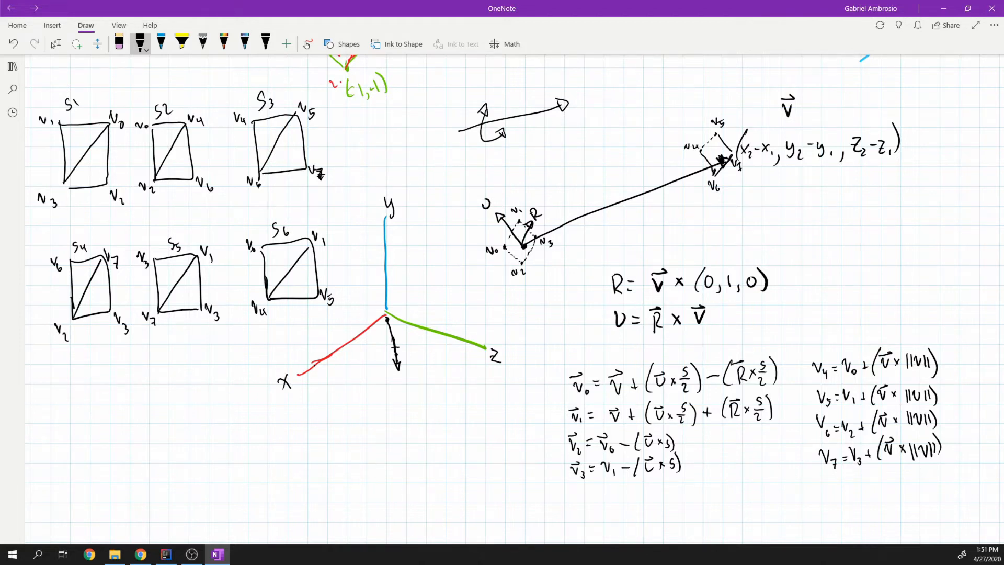
click(118, 44)
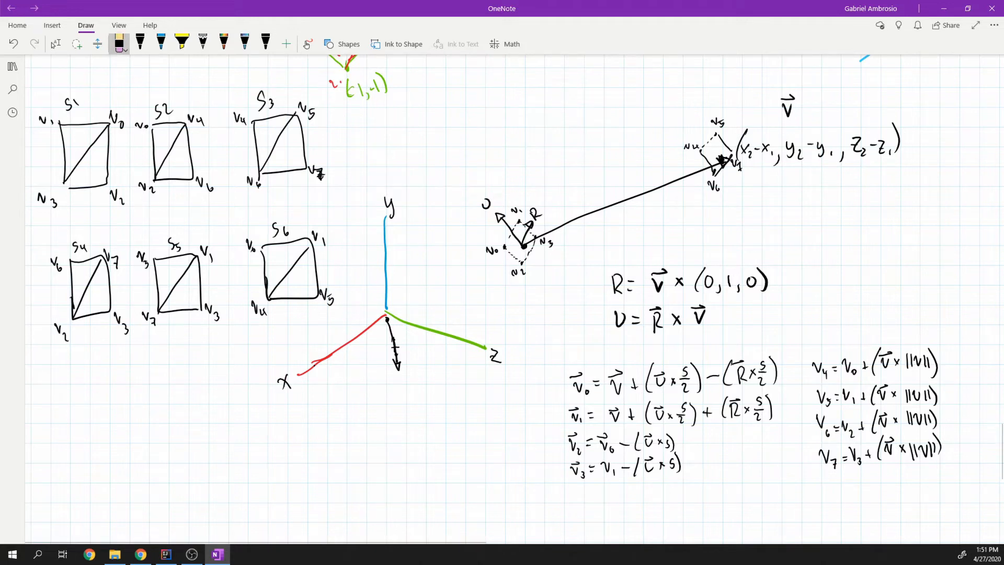
click(139, 44)
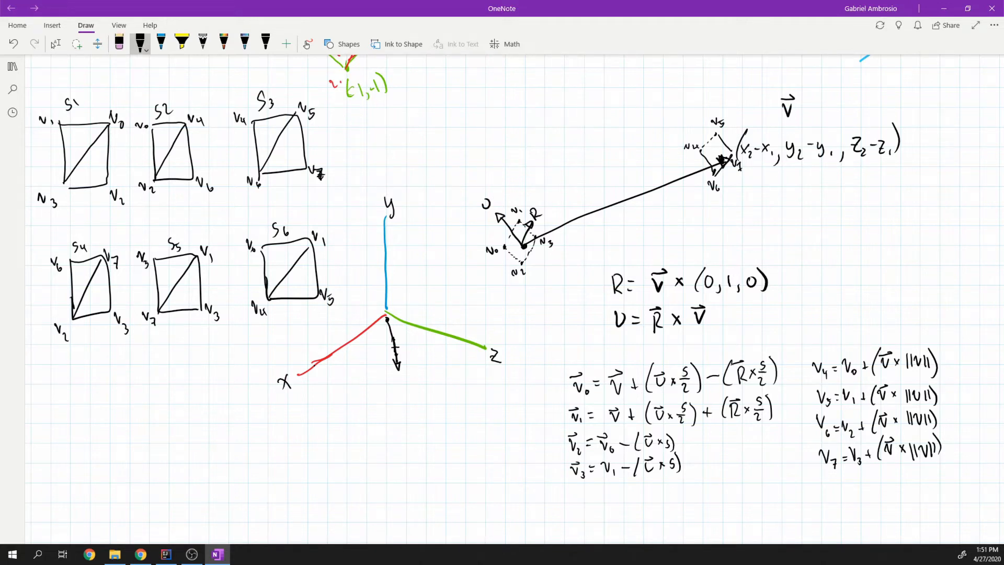
drag(441, 148, 531, 112)
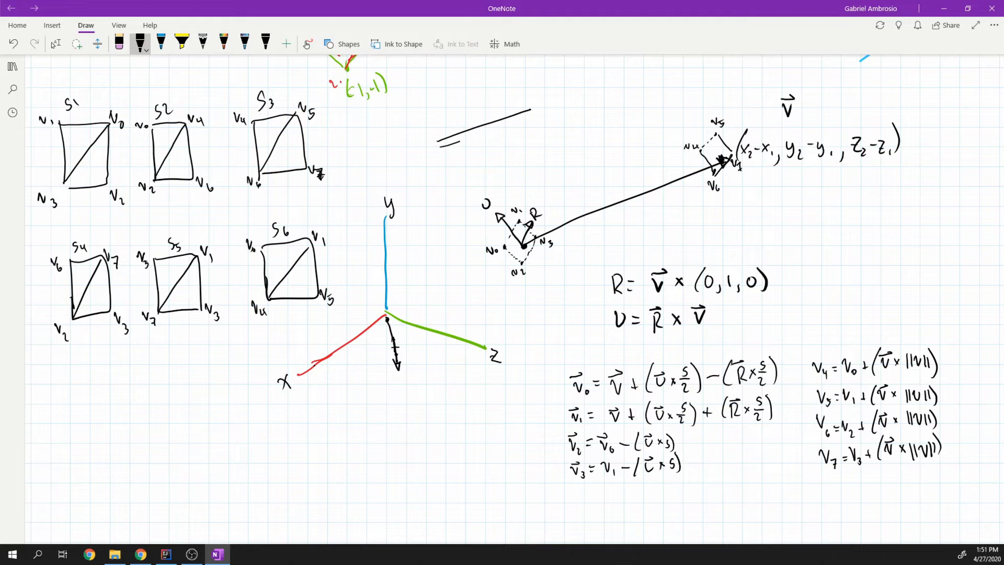
drag(440, 146, 549, 112)
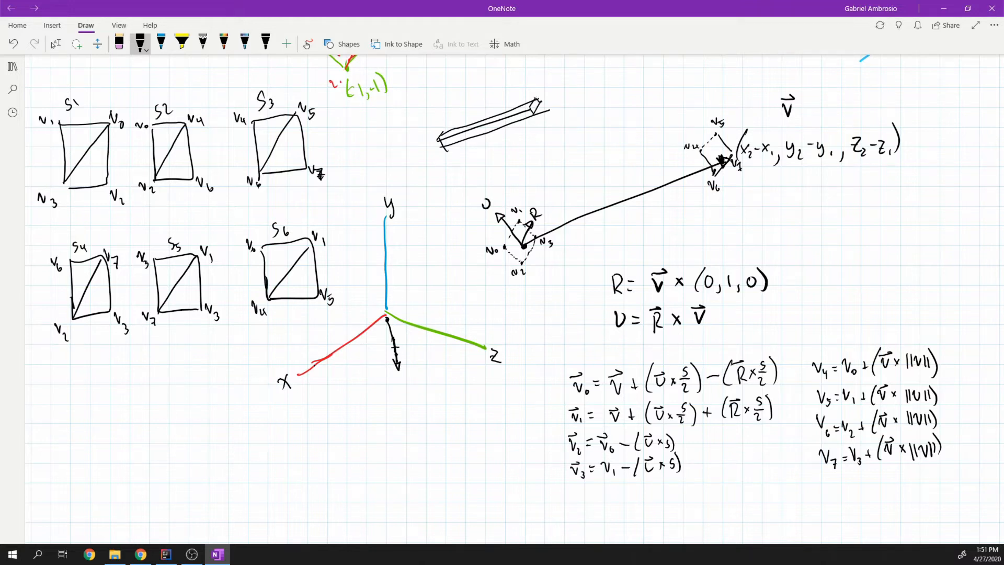
click(489, 148)
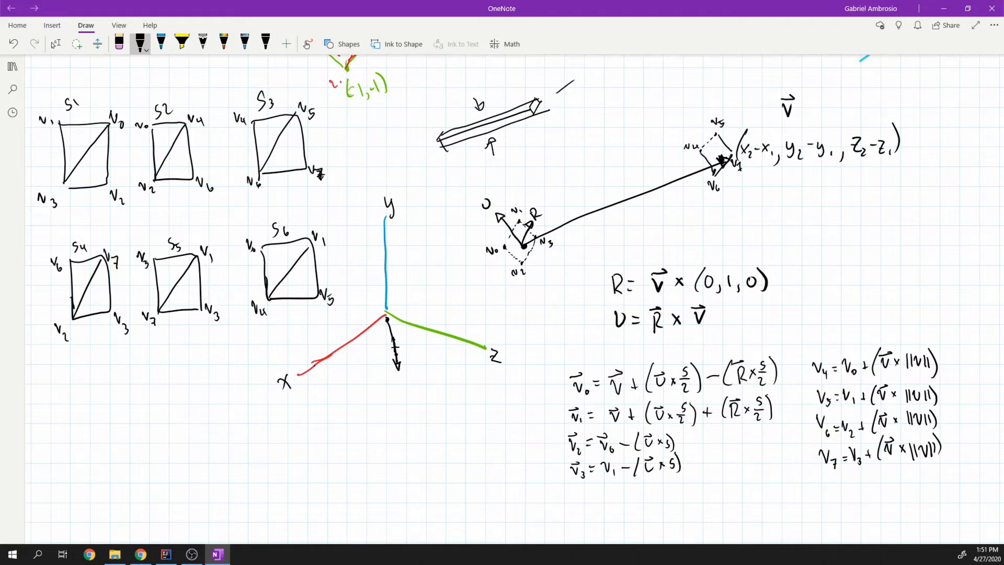
click(118, 44)
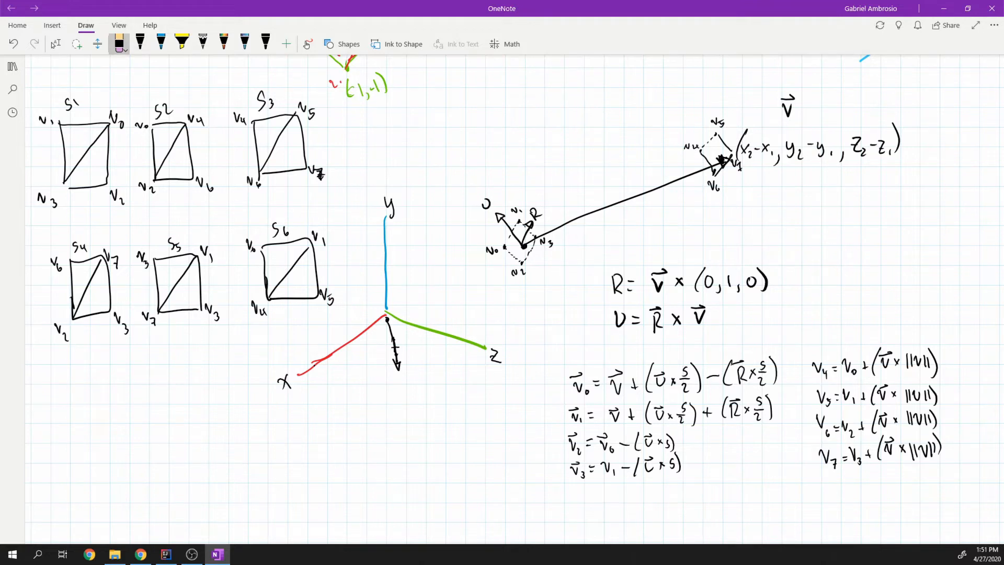
click(139, 44)
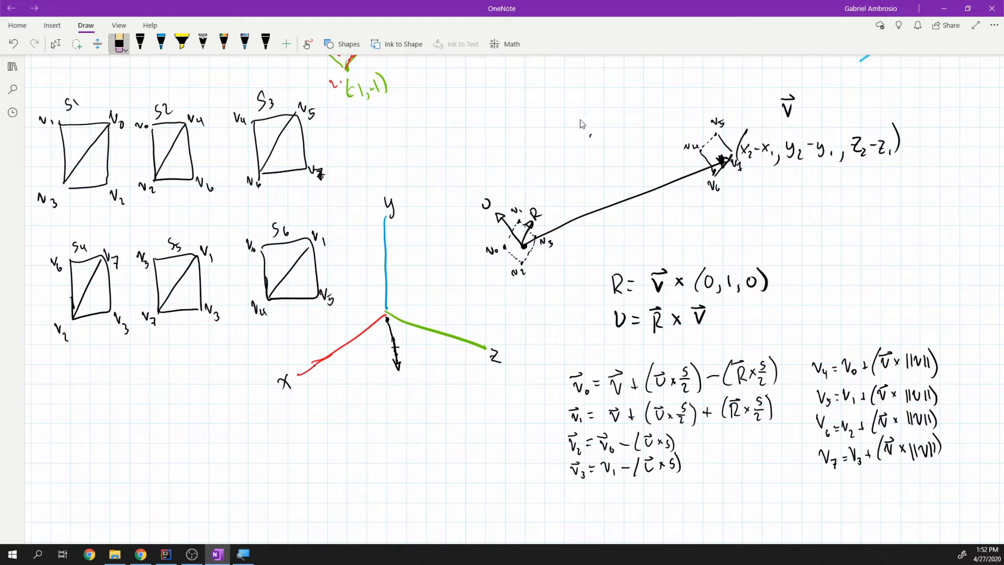
With black ink, label the vector ends A and B, write v = B − A, and outline a prism around the arrow.
click(139, 42)
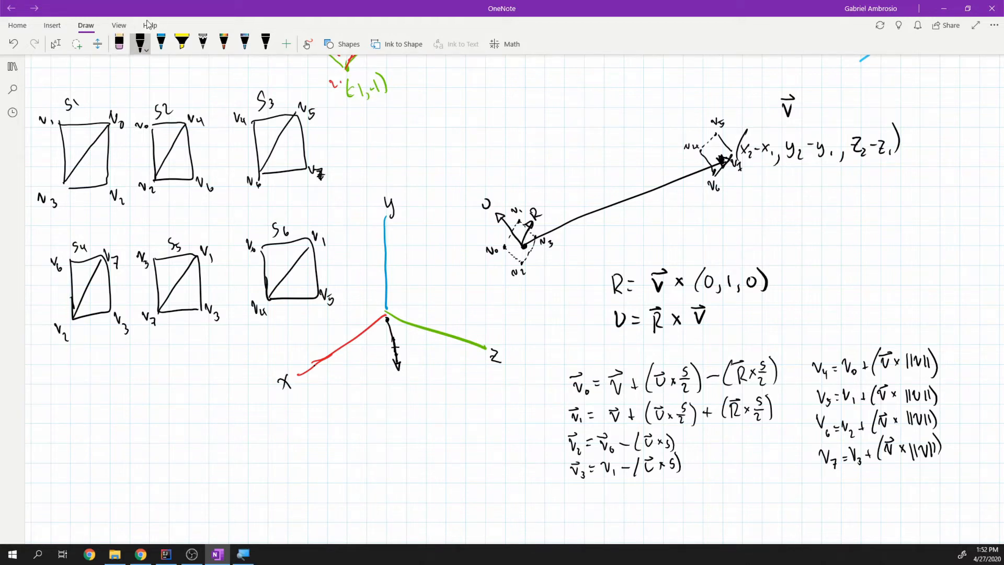
mouse_move(791, 199)
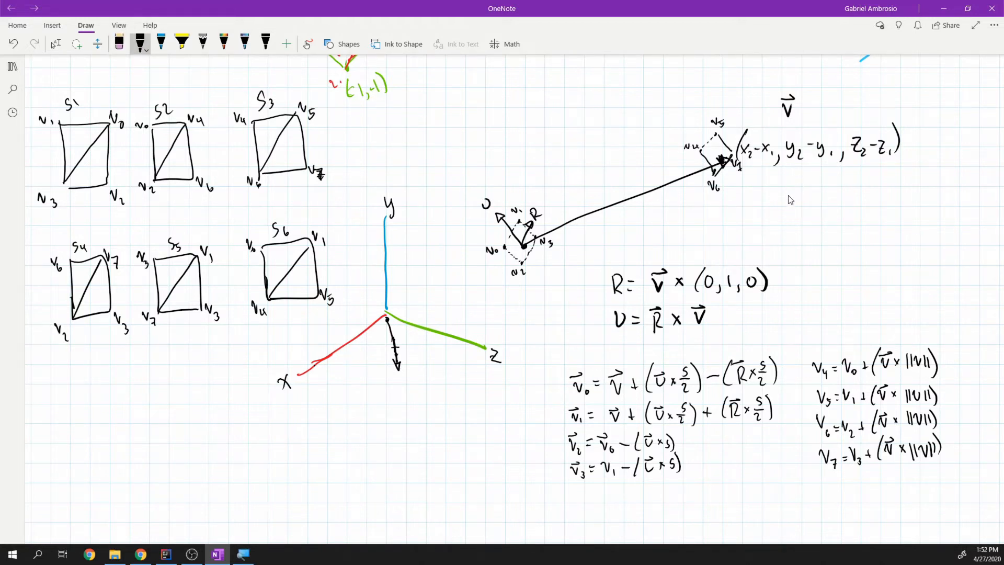
mouse_move(769, 230)
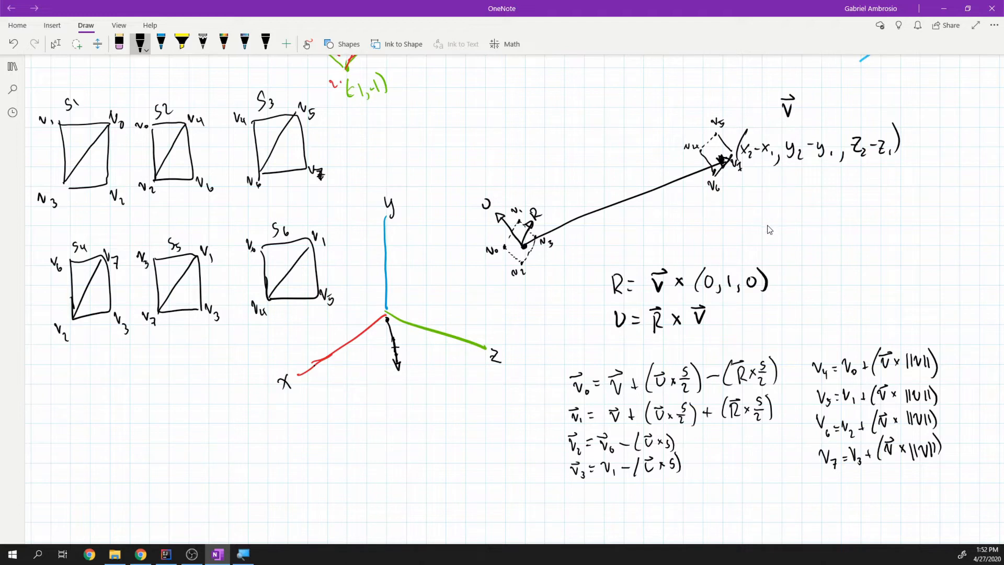
mouse_move(758, 229)
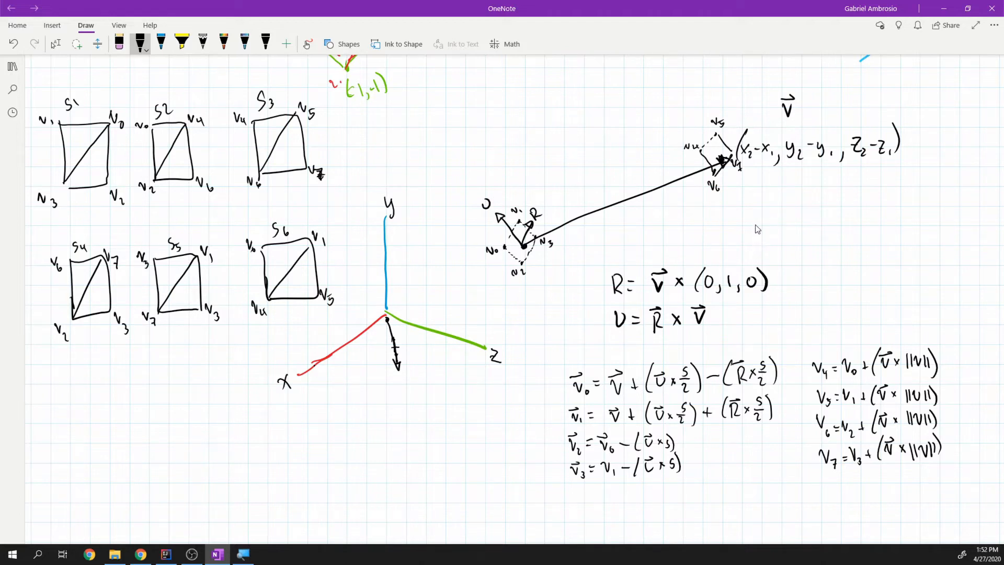
mouse_move(751, 213)
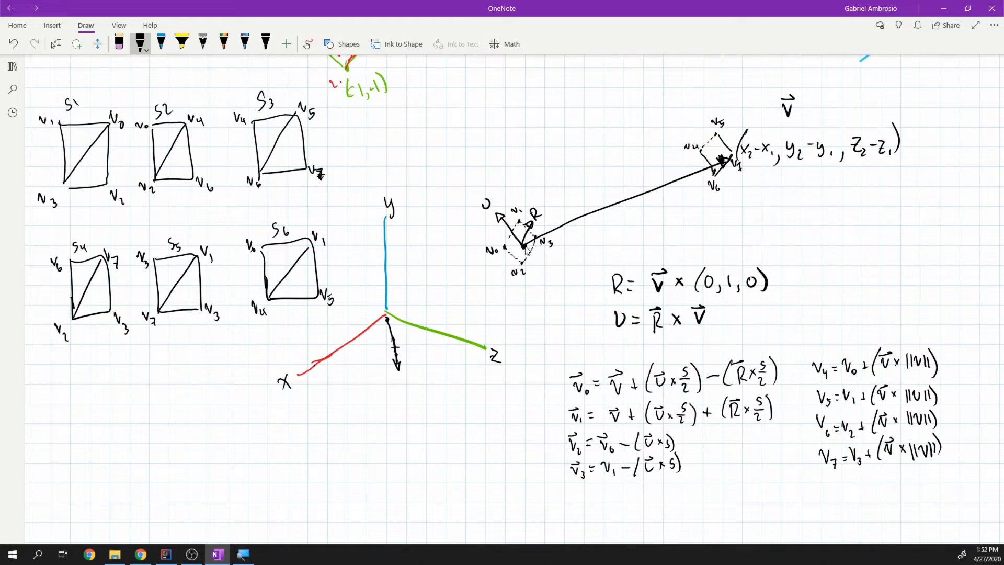
drag(525, 253, 560, 263)
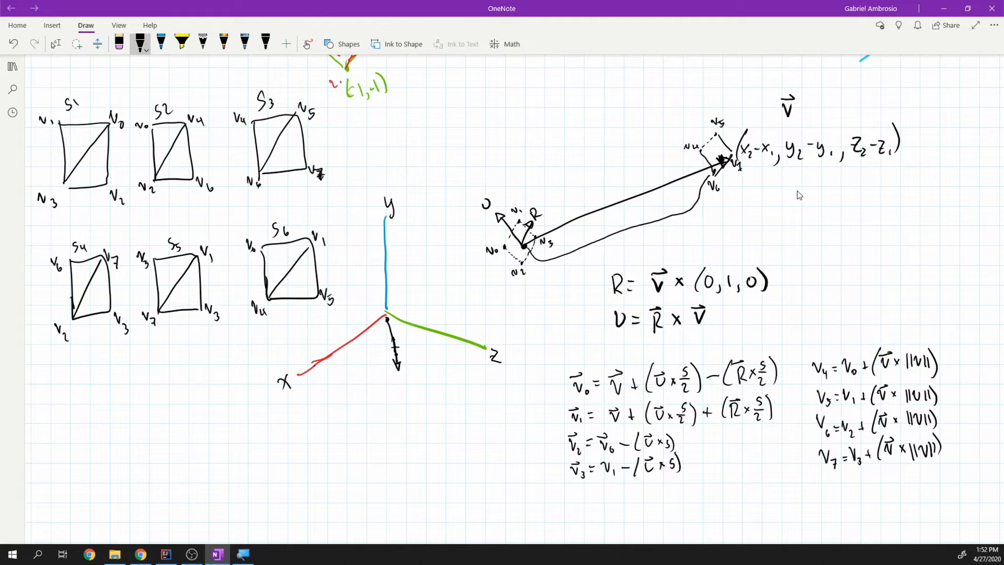
mouse_move(614, 78)
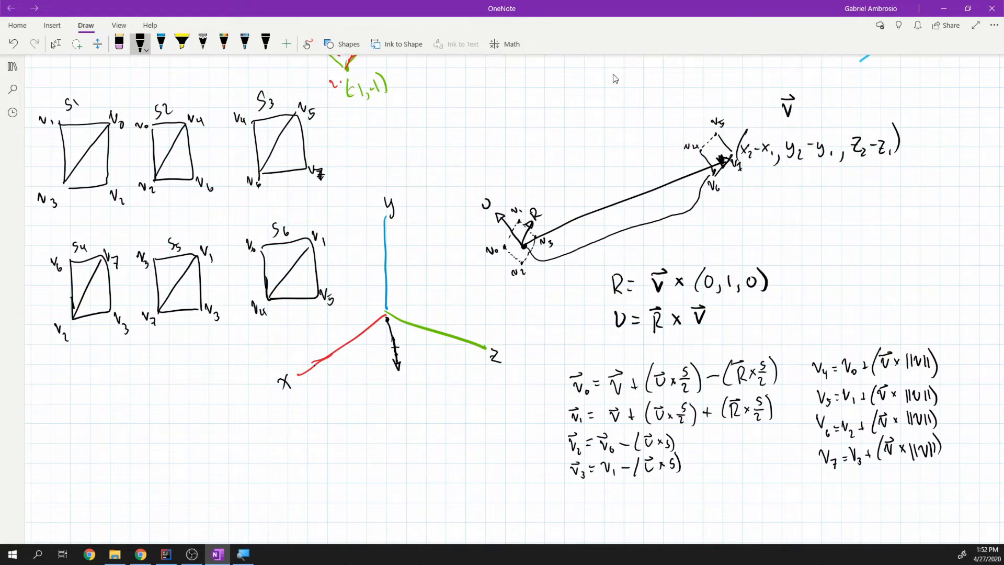
mouse_move(740, 139)
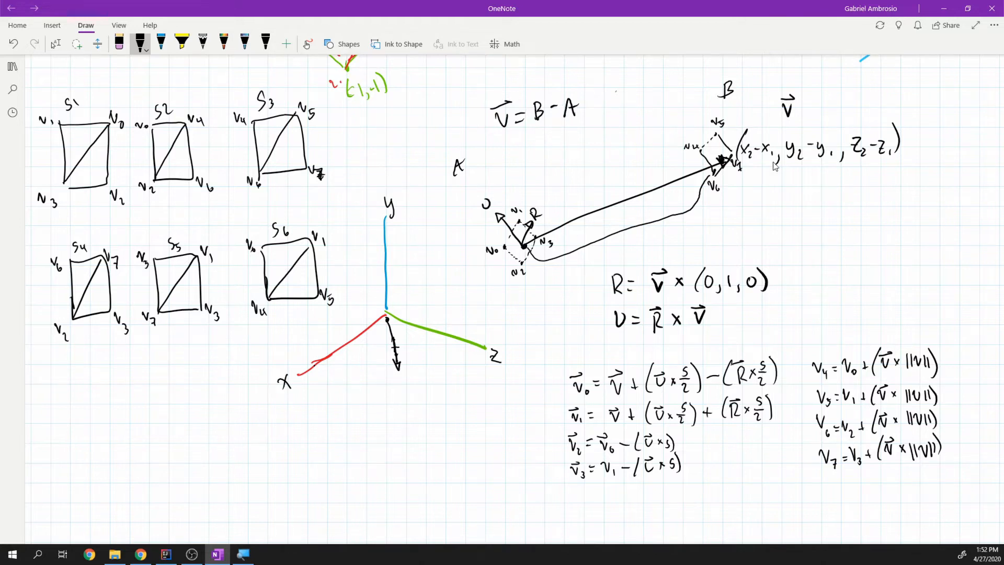
mouse_move(752, 168)
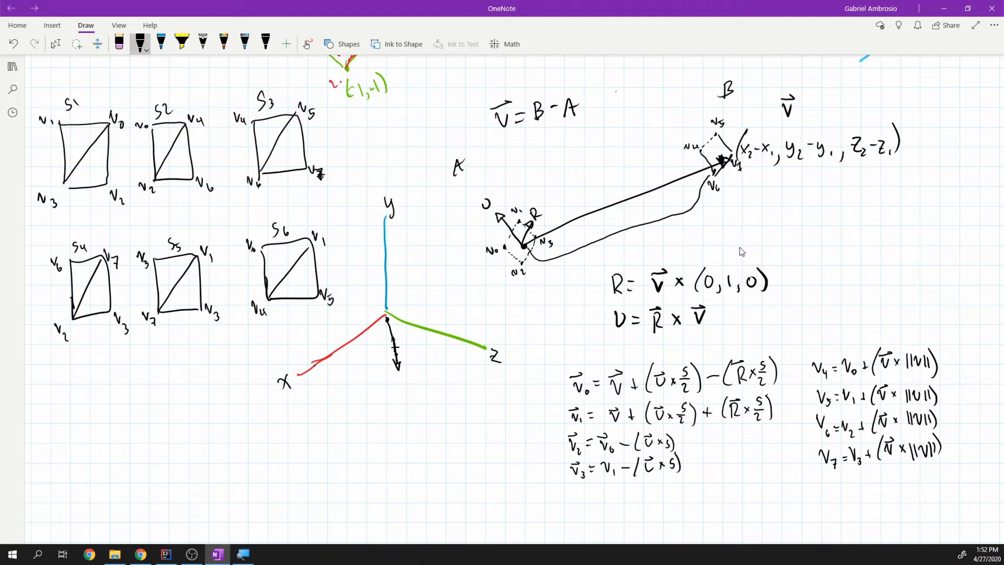
mouse_move(742, 209)
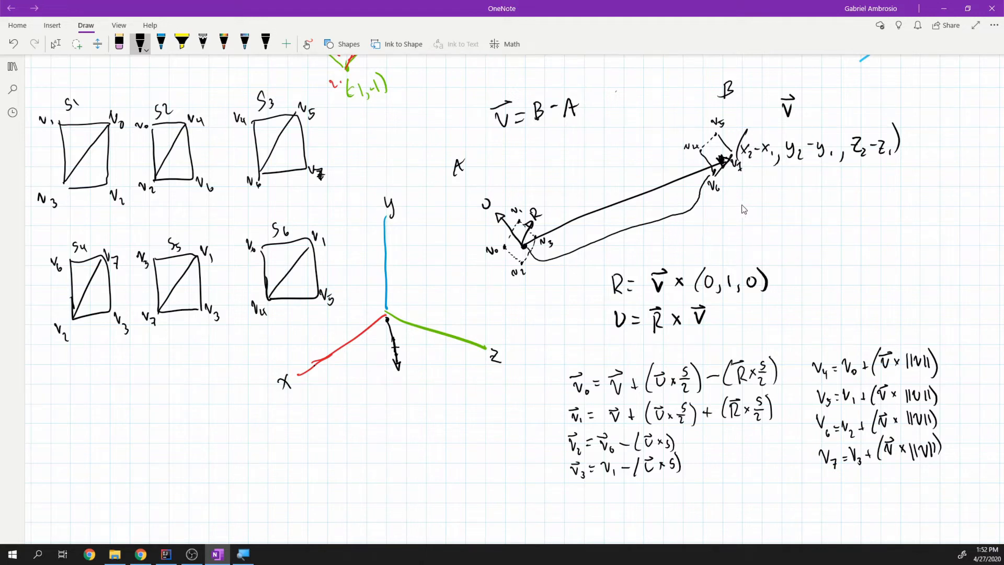
mouse_move(712, 359)
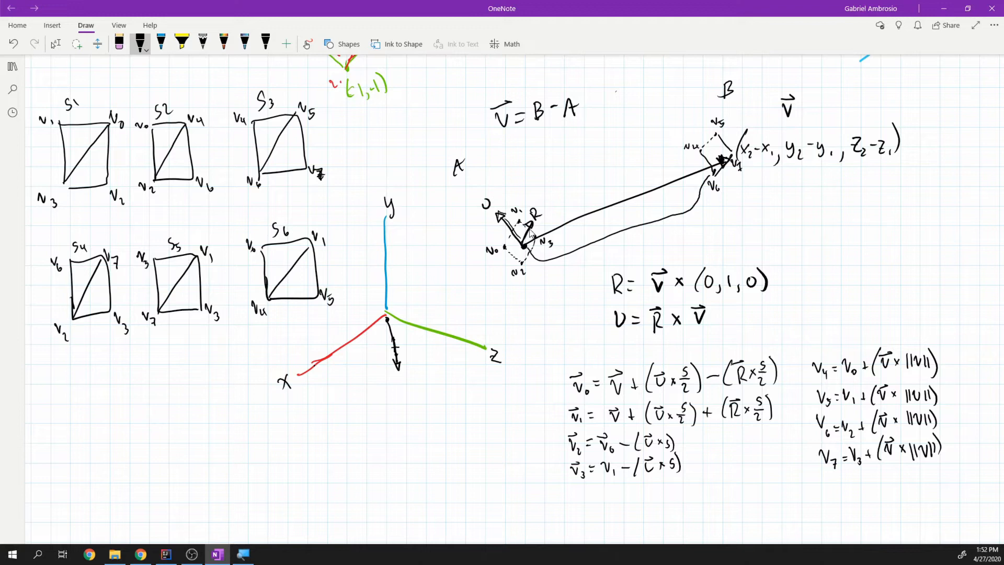
mouse_move(638, 276)
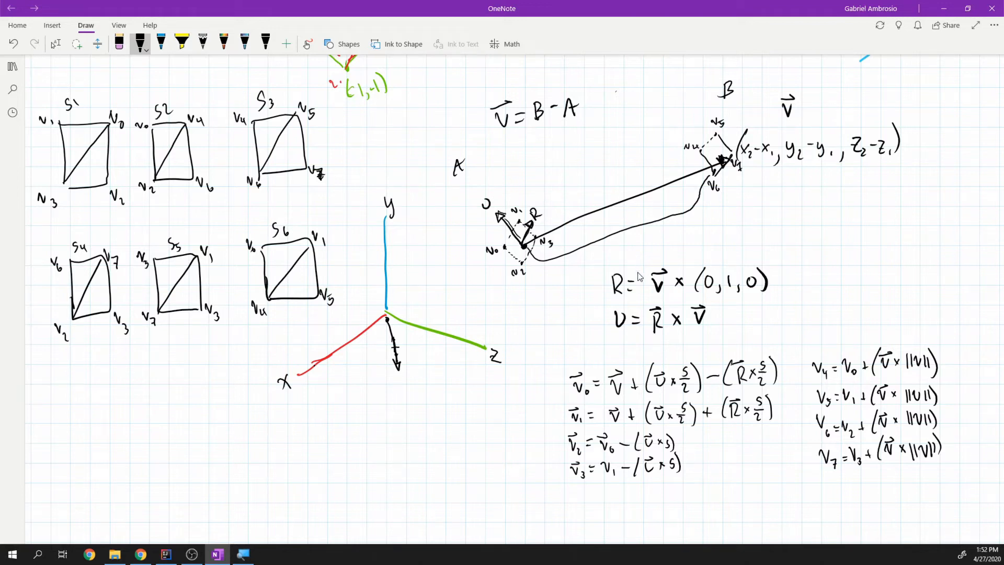
mouse_move(531, 253)
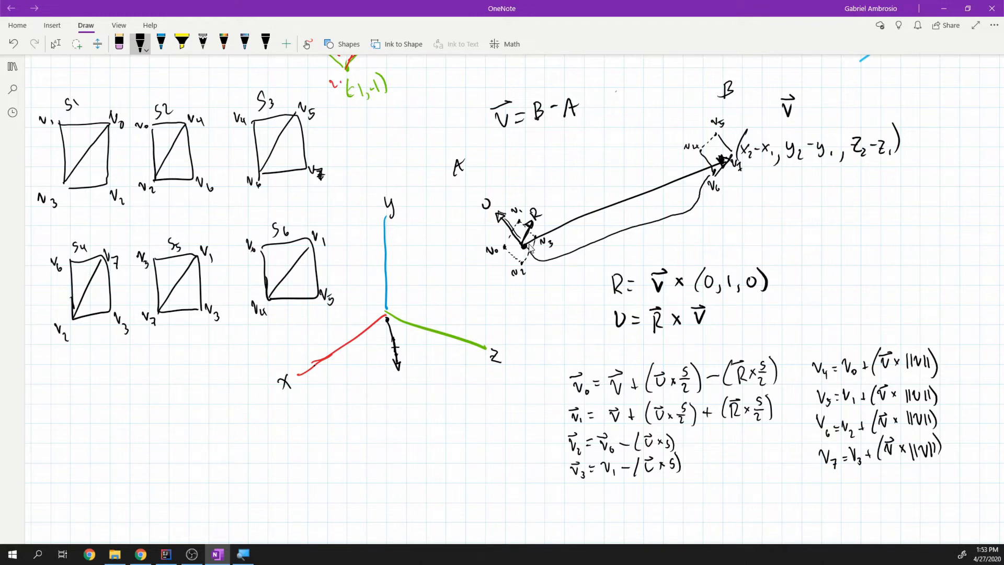
mouse_move(527, 249)
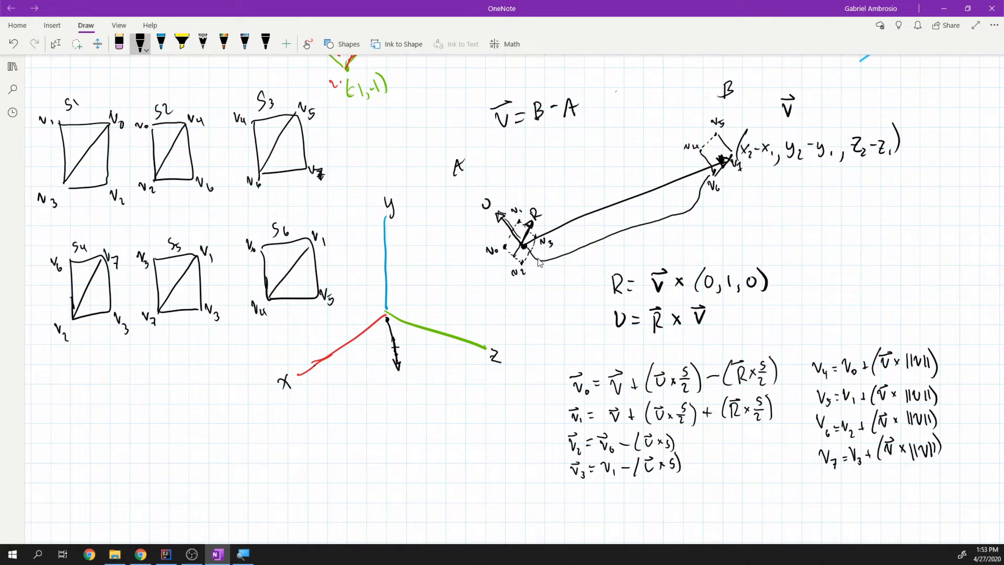
Draw a second edge along the long vector and sketch box geometry around quad S1 with a (3,0,1) arrow.
drag(538, 260, 711, 175)
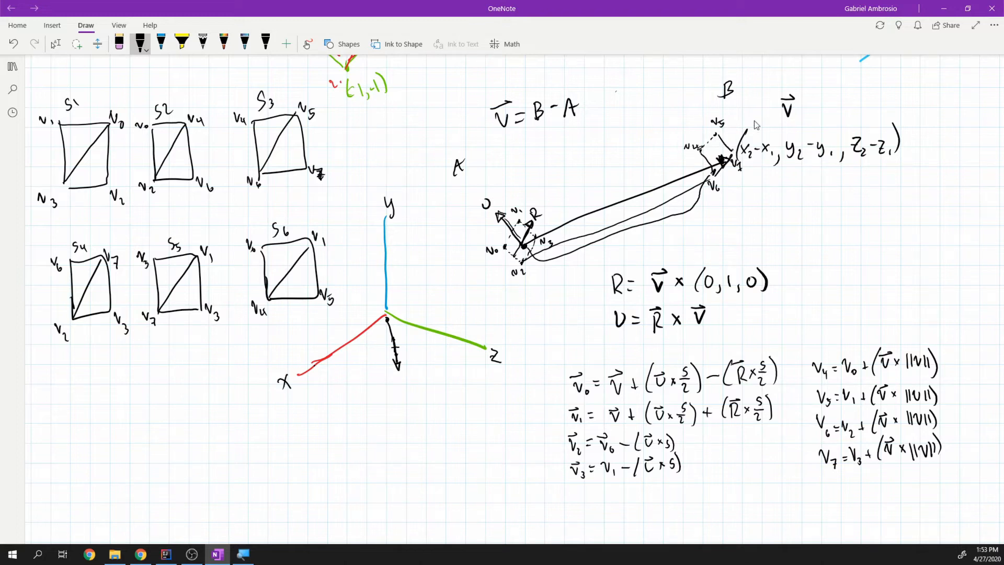
mouse_move(757, 207)
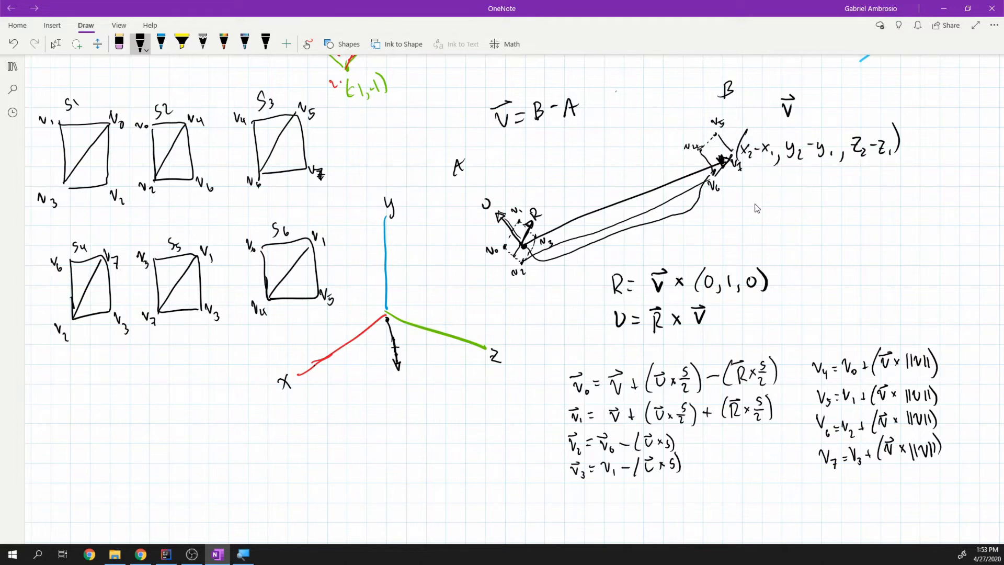
mouse_move(762, 259)
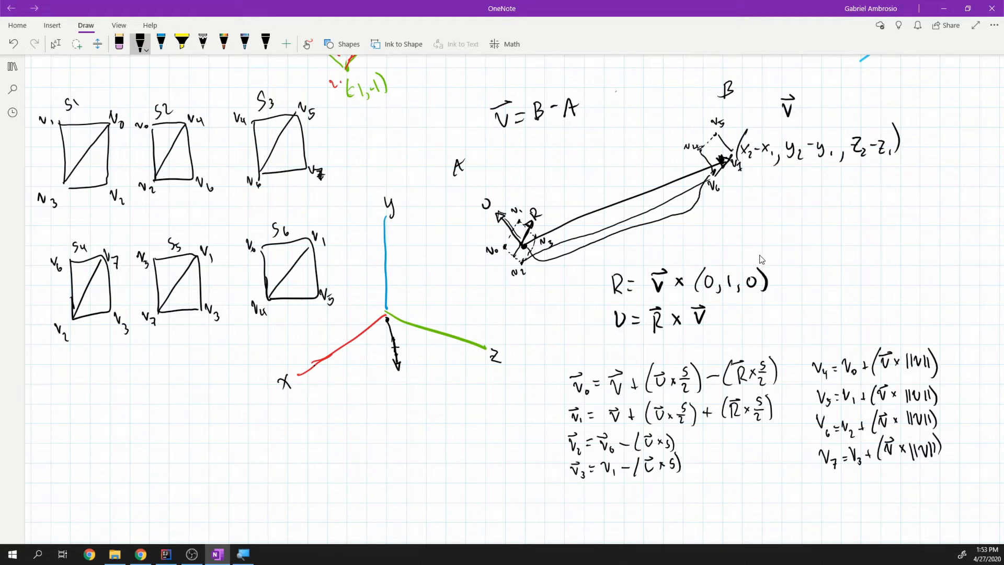
mouse_move(763, 260)
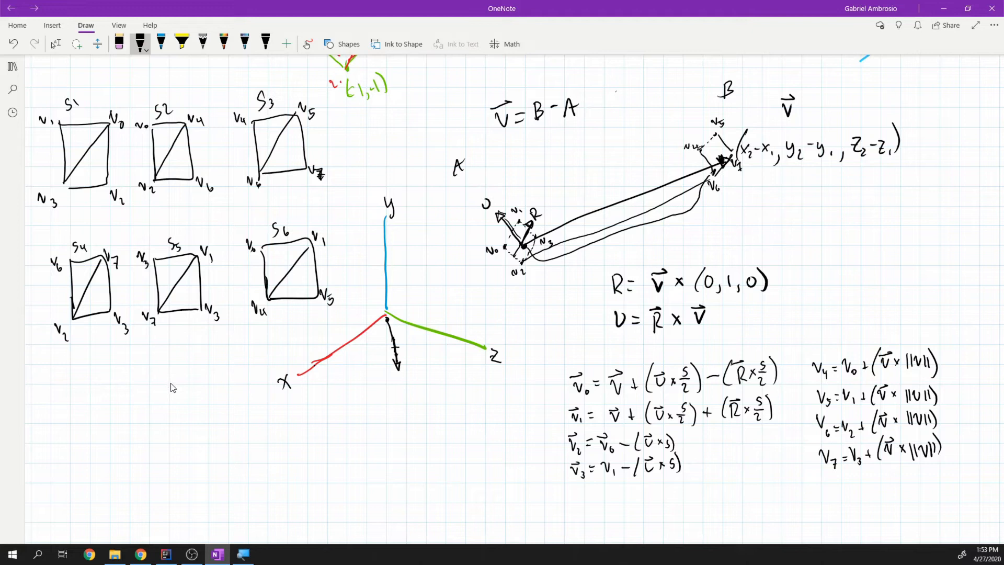
drag(169, 384, 172, 335)
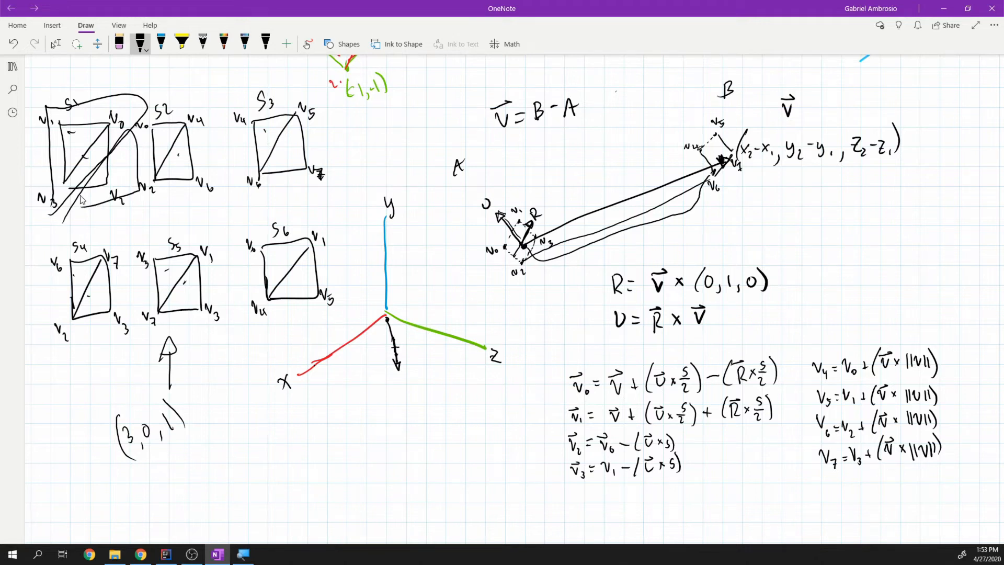
mouse_move(829, 324)
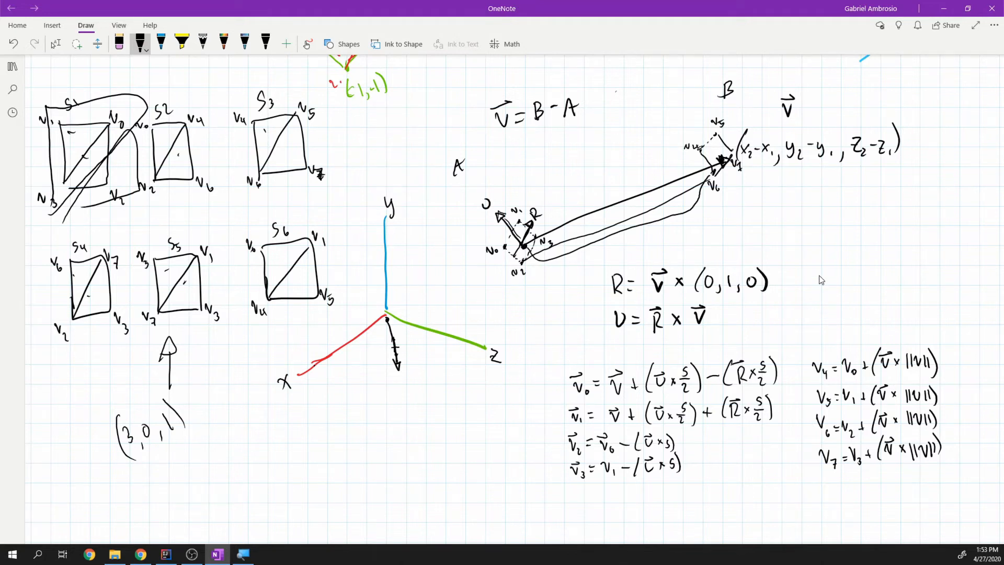
mouse_move(791, 321)
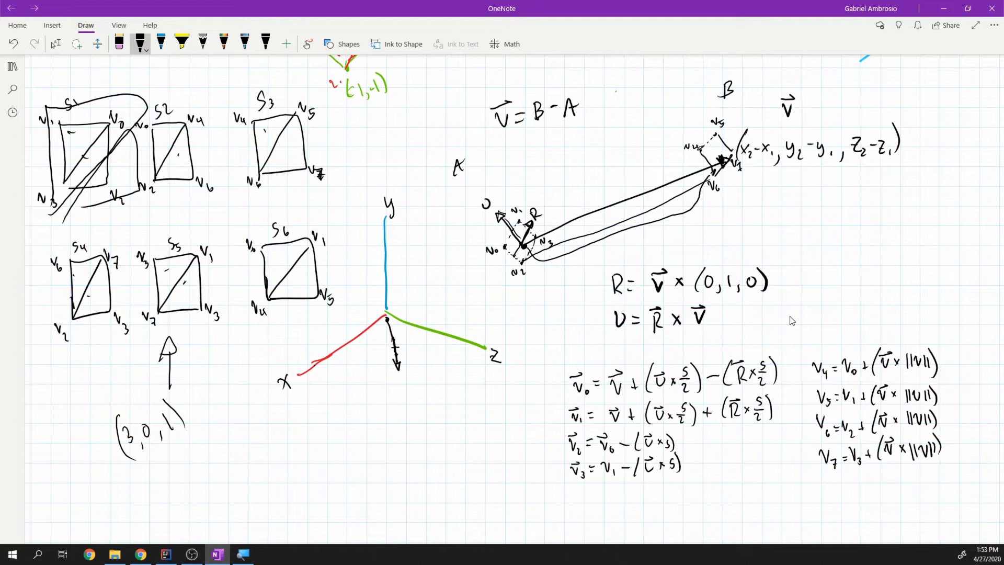
mouse_move(796, 300)
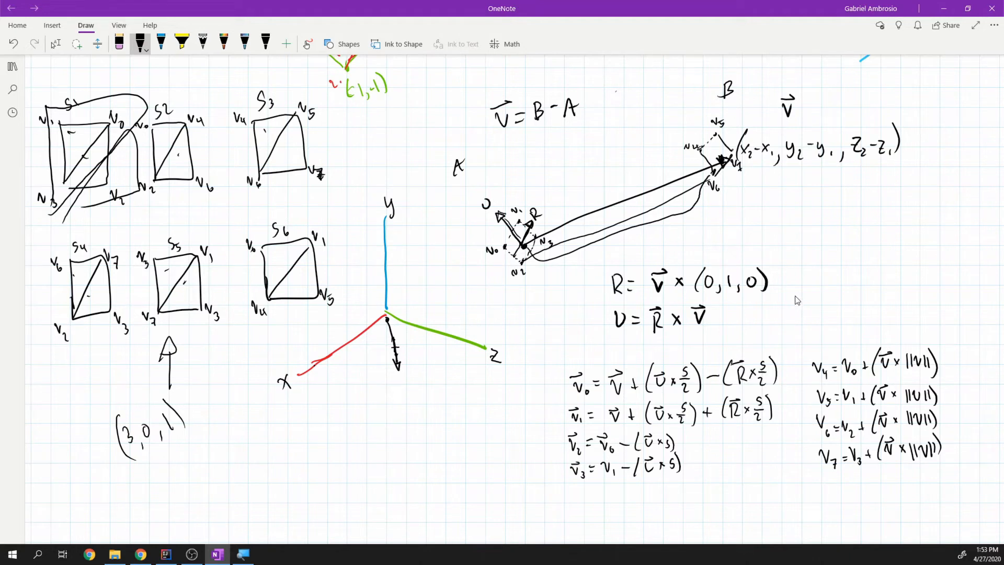
Write 'lifetime' with a downward arrow and l = 0 beside the vector, then cross it out.
drag(788, 208, 811, 202)
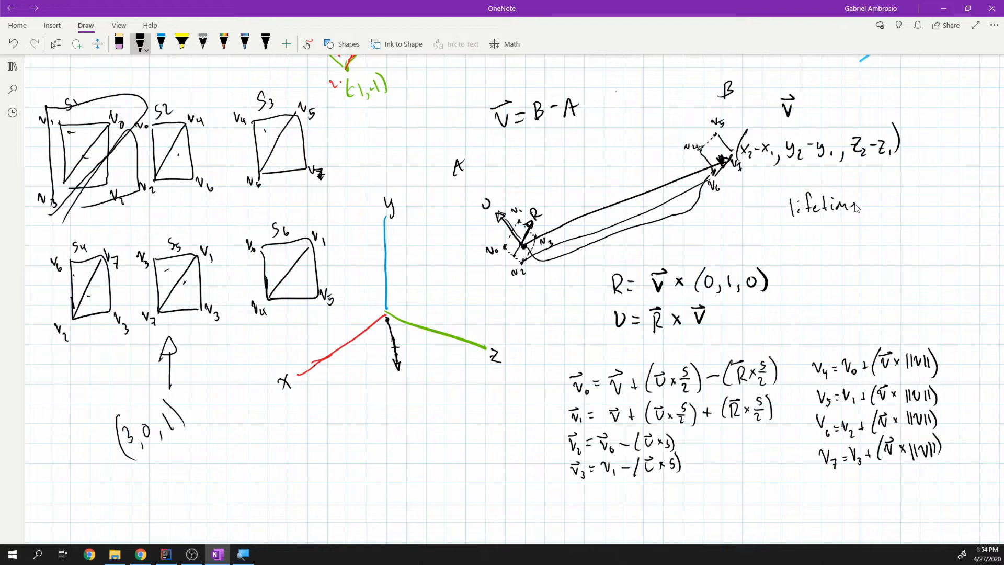
drag(824, 220, 823, 250)
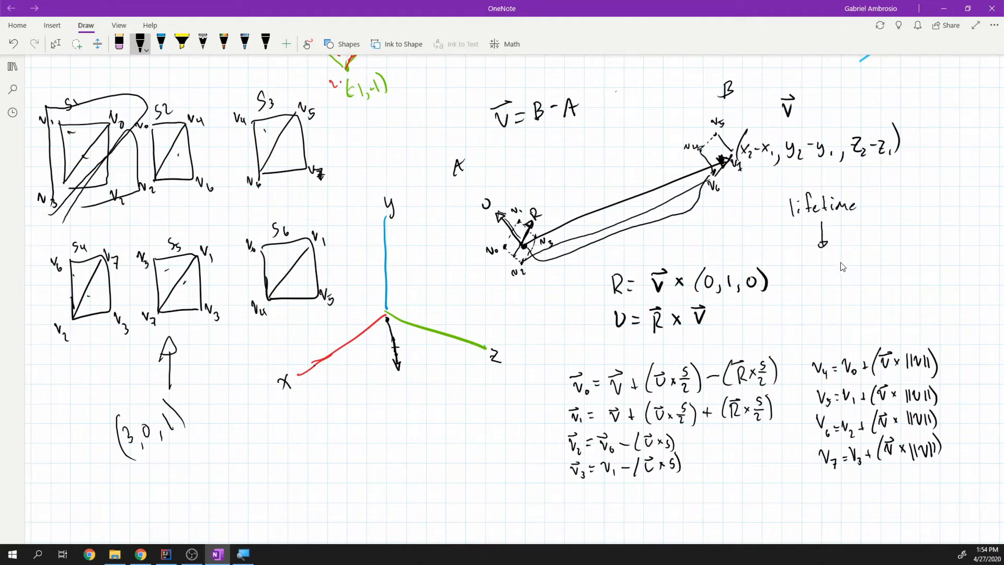
mouse_move(821, 214)
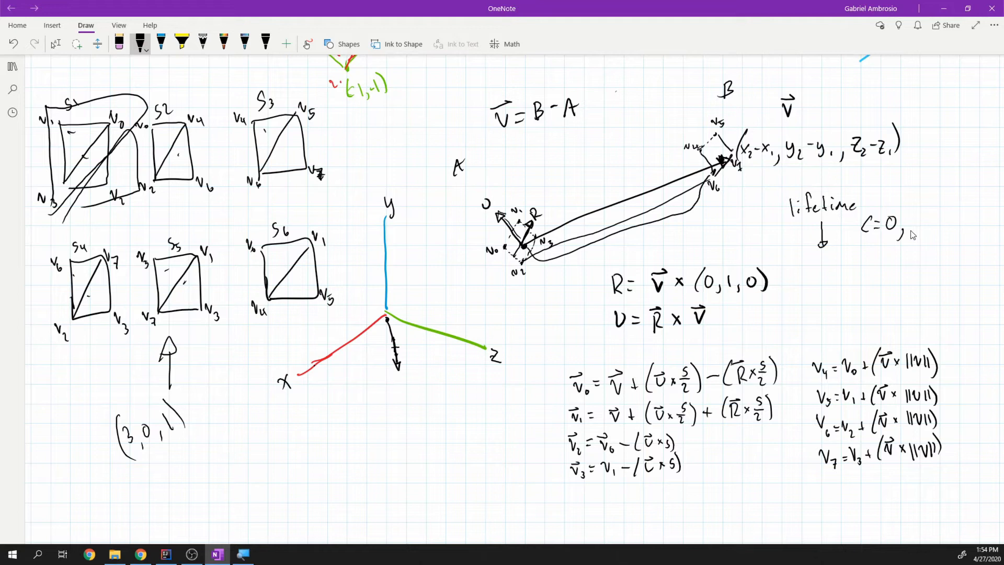
drag(791, 189, 903, 233)
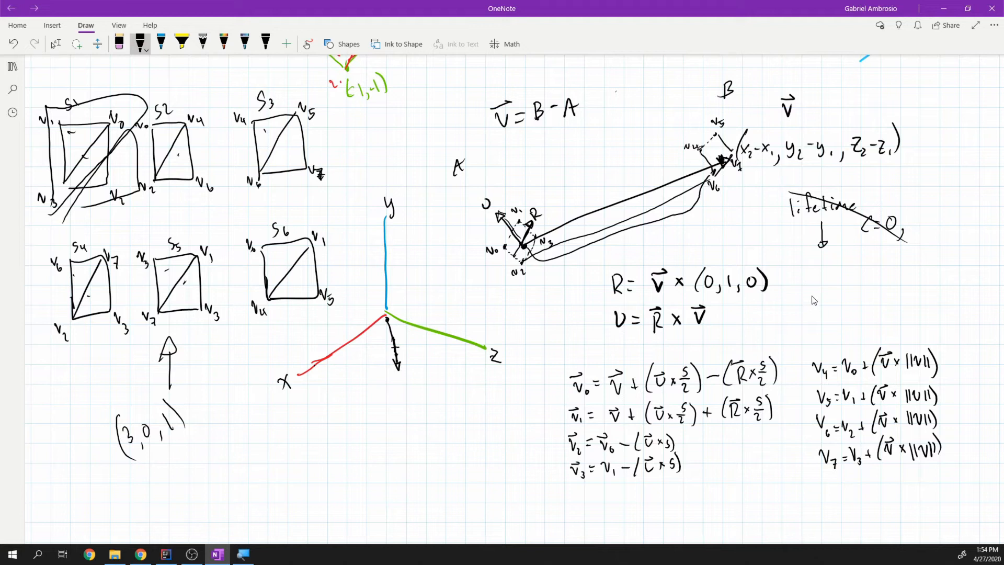
mouse_move(826, 253)
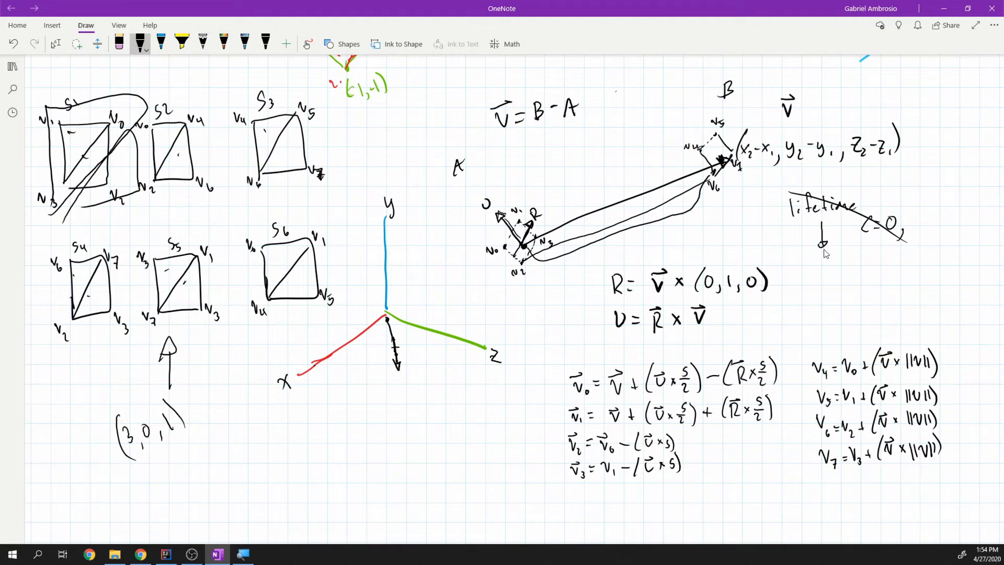
mouse_move(829, 284)
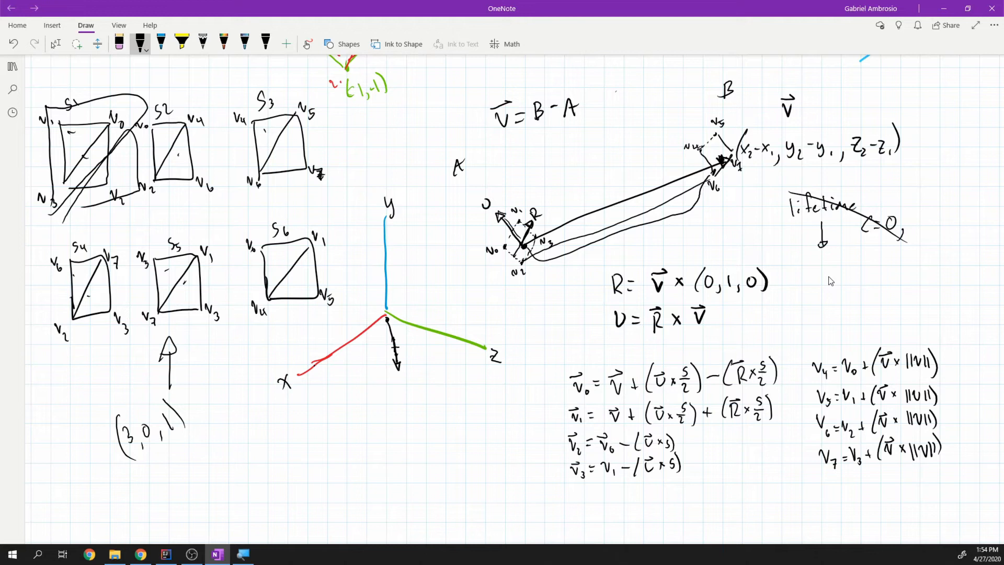
mouse_move(808, 293)
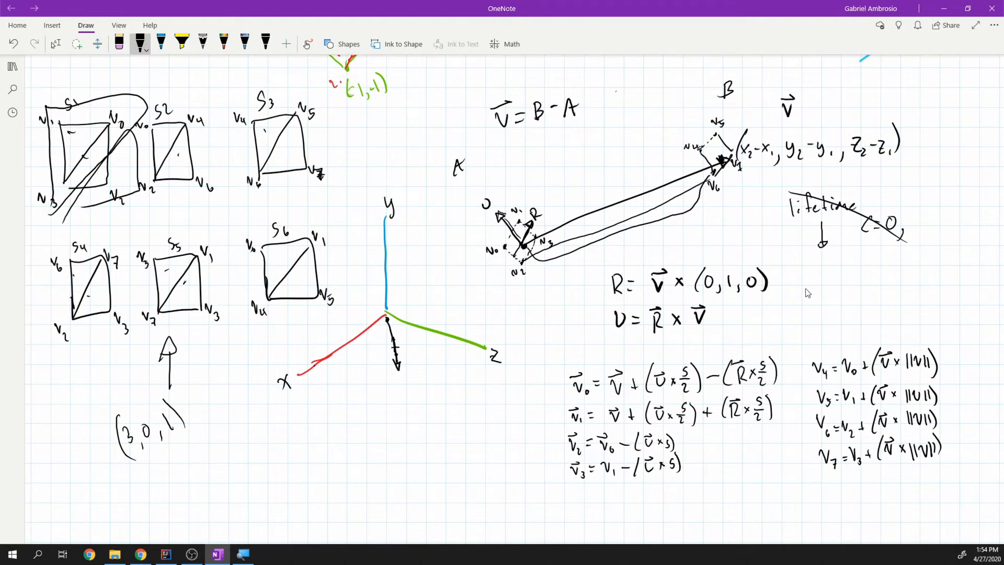
mouse_move(771, 250)
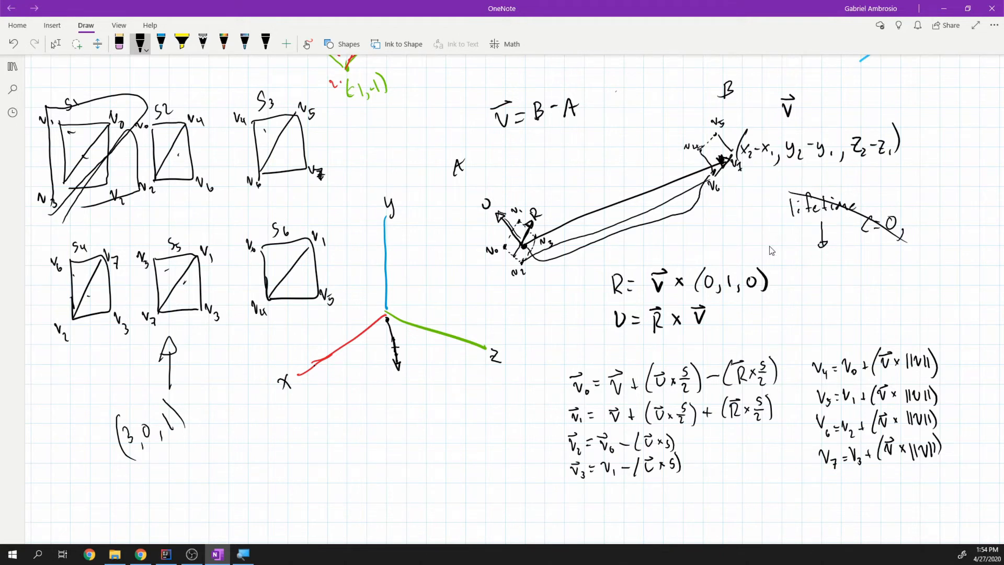
mouse_move(826, 306)
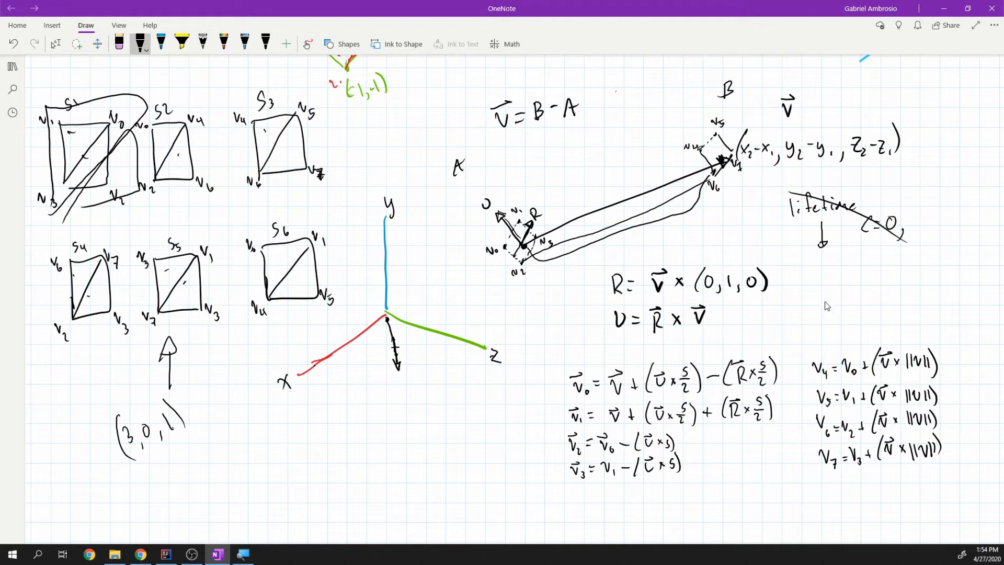
mouse_move(826, 317)
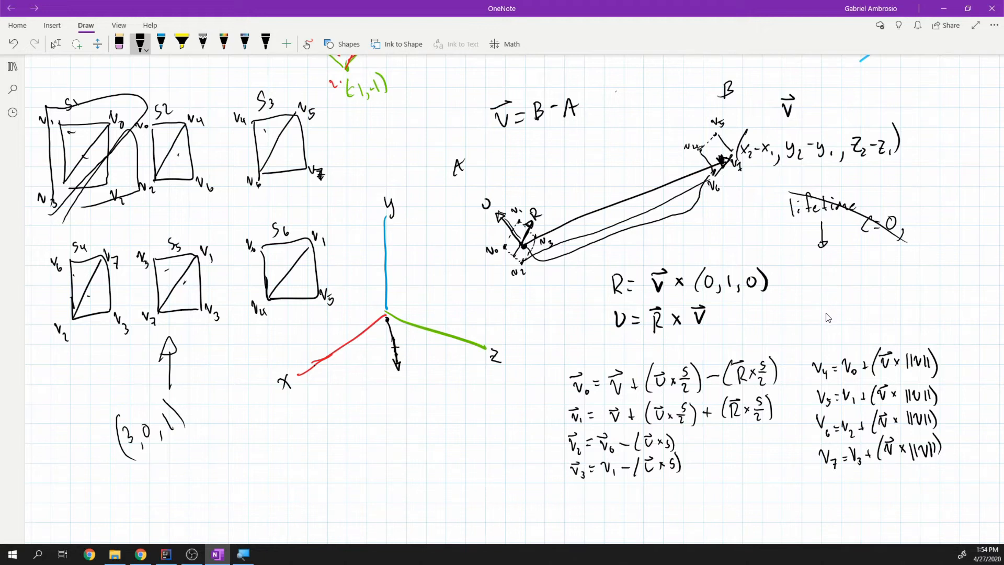
mouse_move(847, 239)
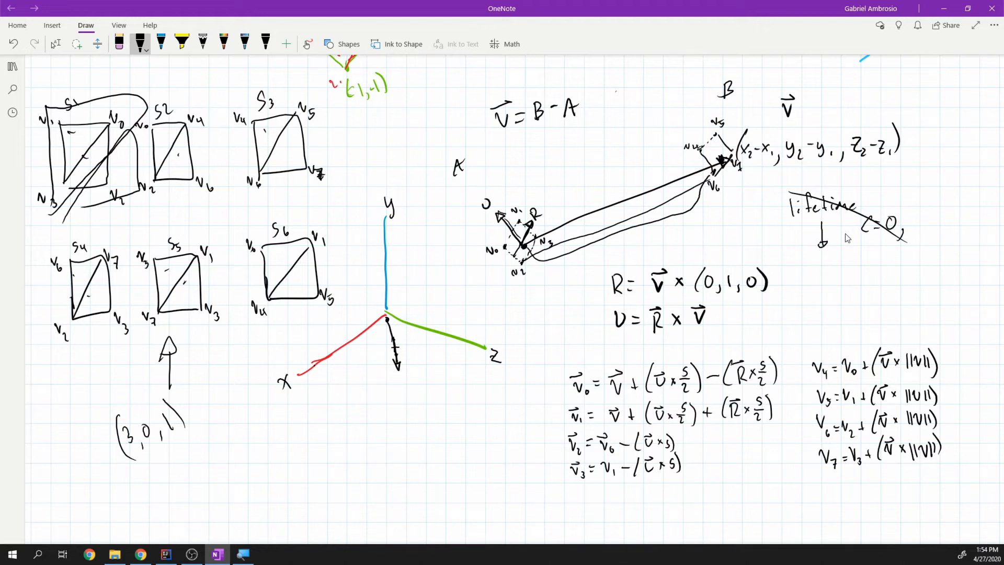